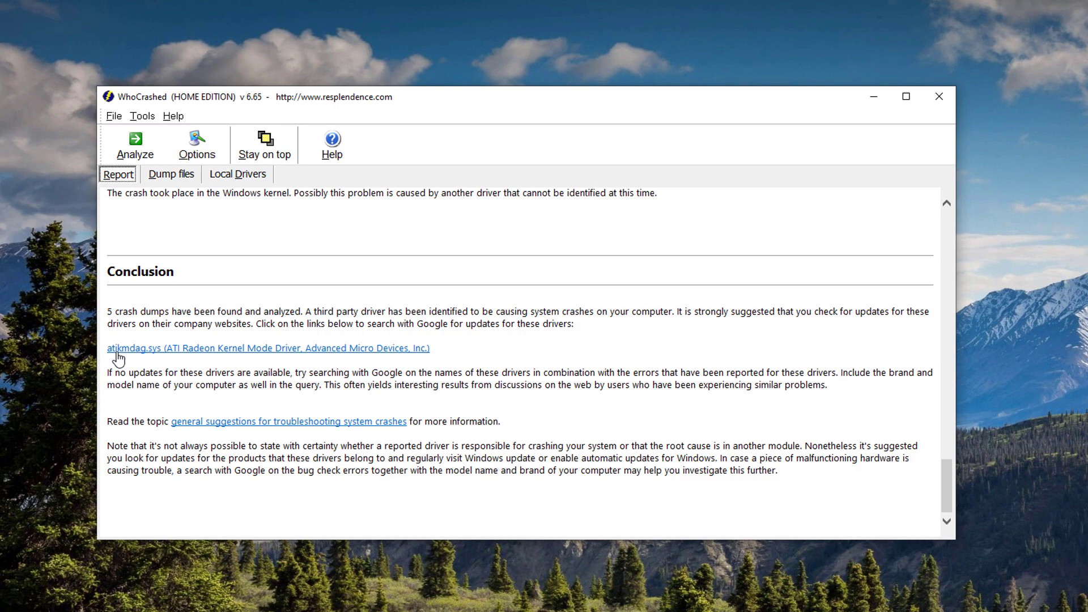
mouse_move(154, 359)
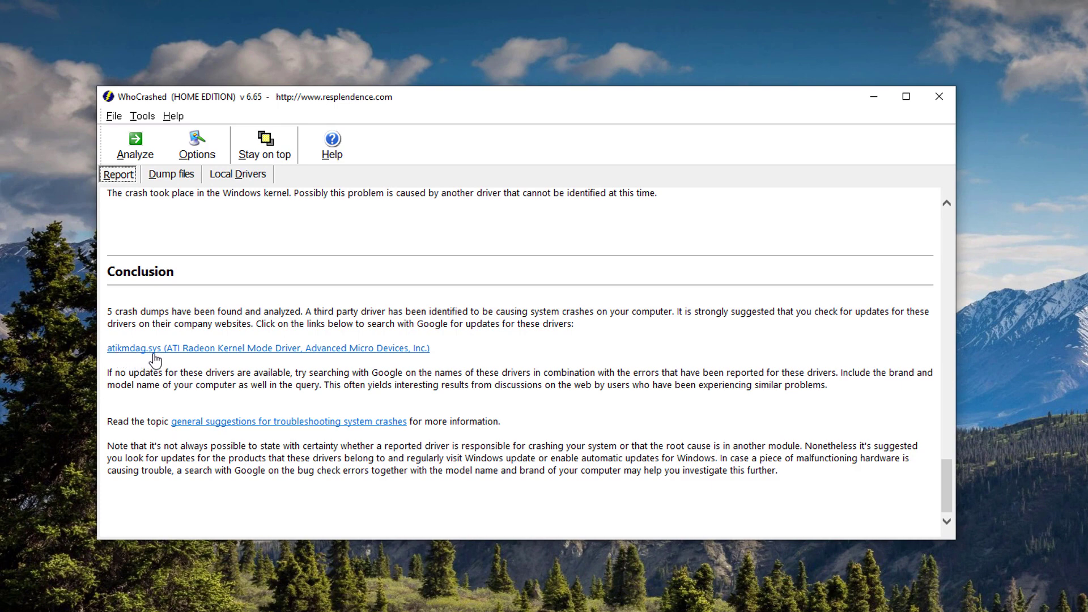
mouse_move(204, 358)
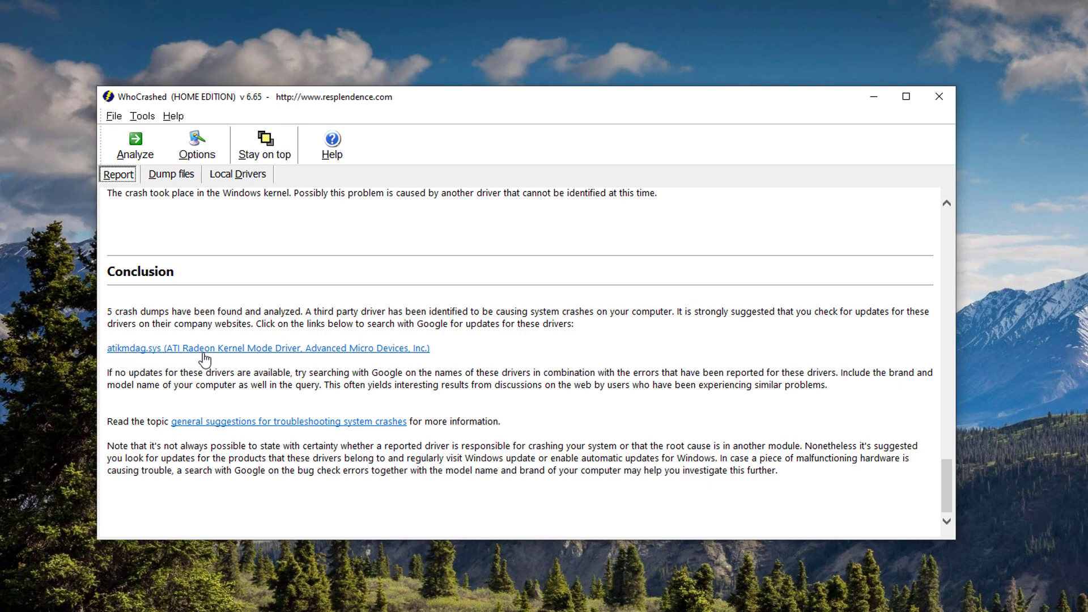
mouse_move(321, 386)
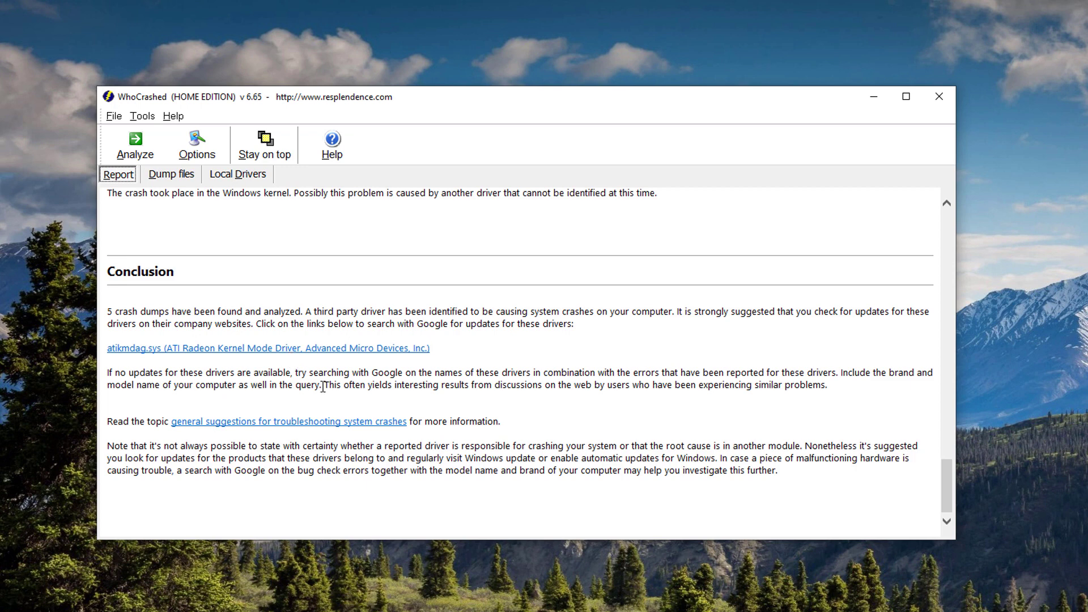
mouse_move(304, 361)
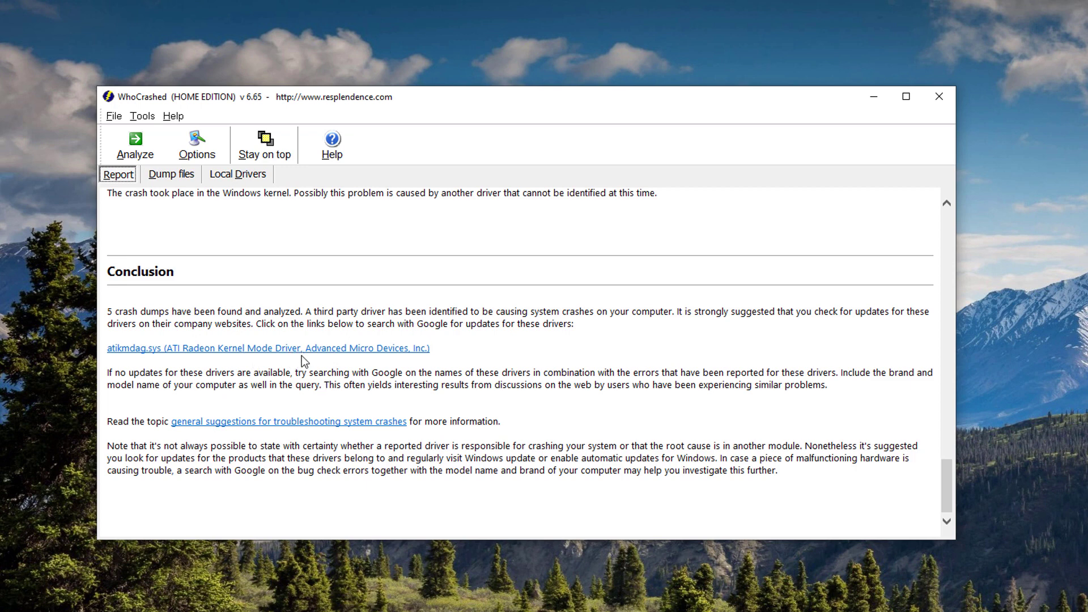
mouse_move(454, 354)
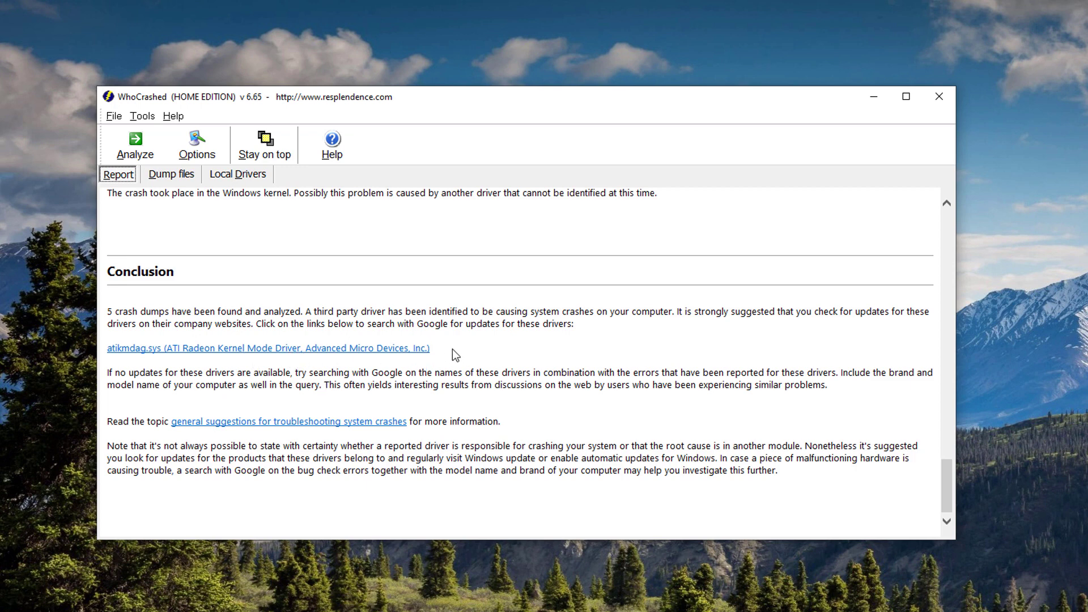
mouse_move(450, 356)
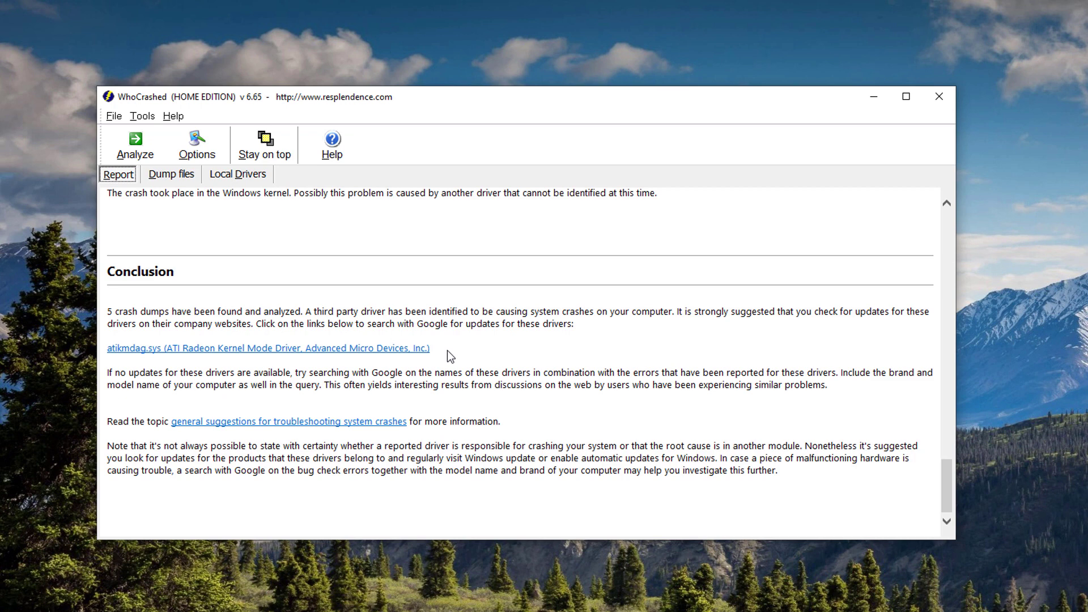
mouse_move(445, 355)
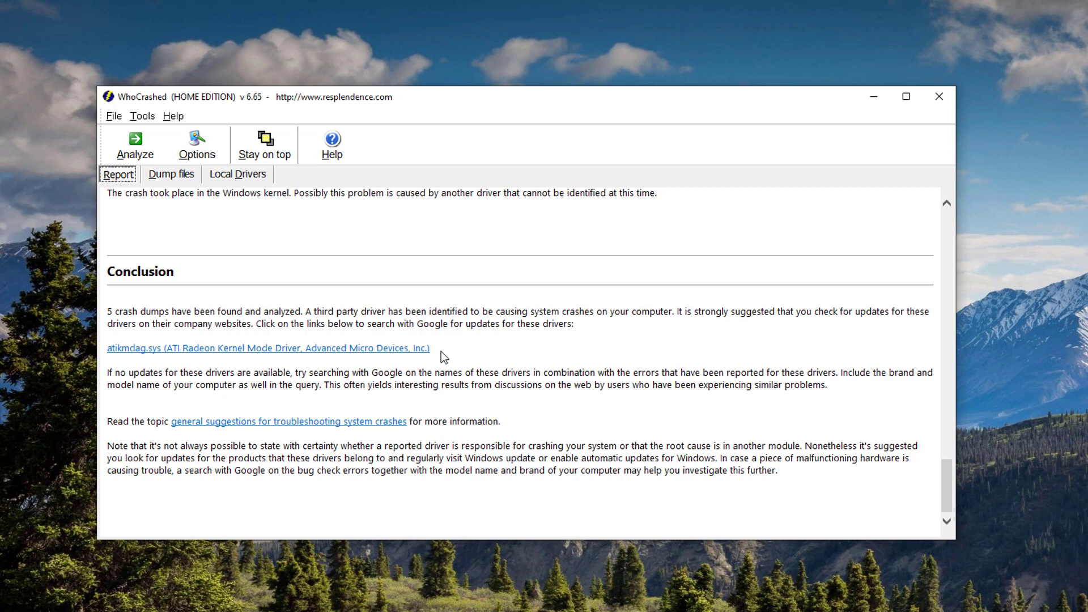
mouse_move(163, 240)
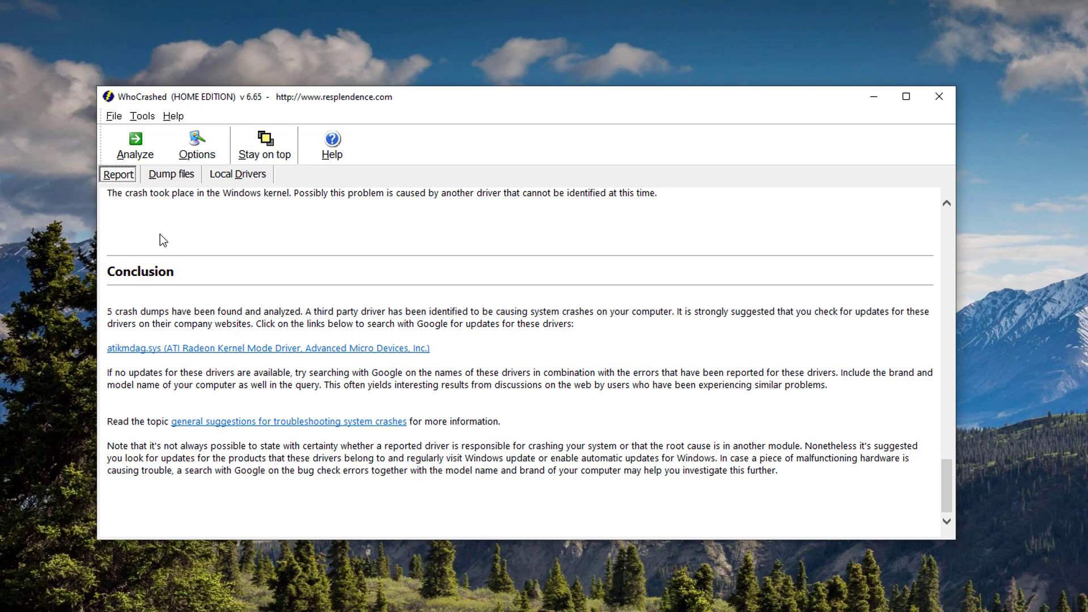
mouse_move(173, 114)
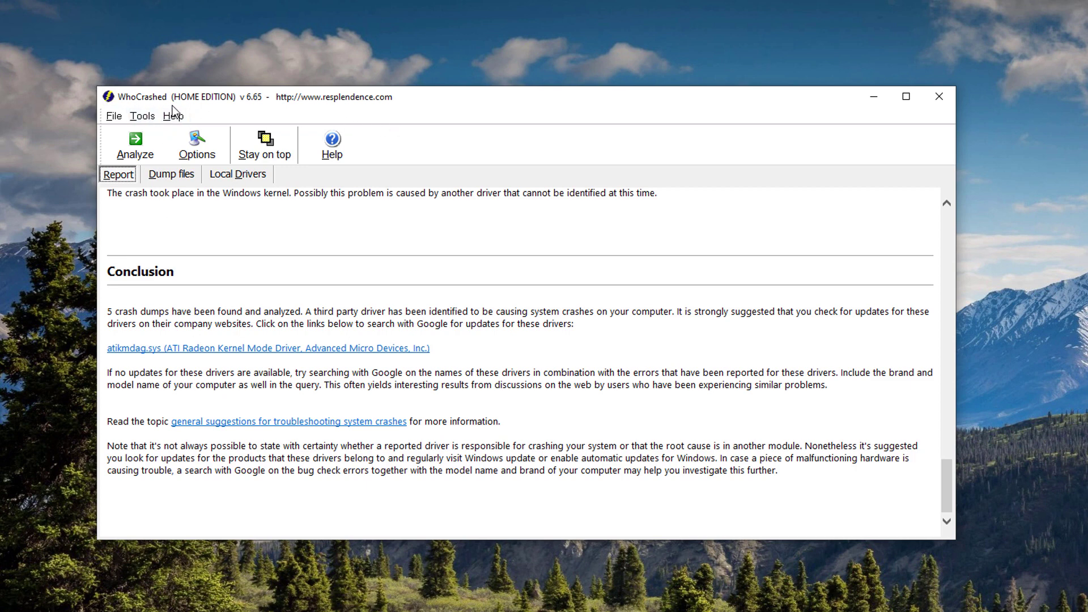
mouse_move(687, 384)
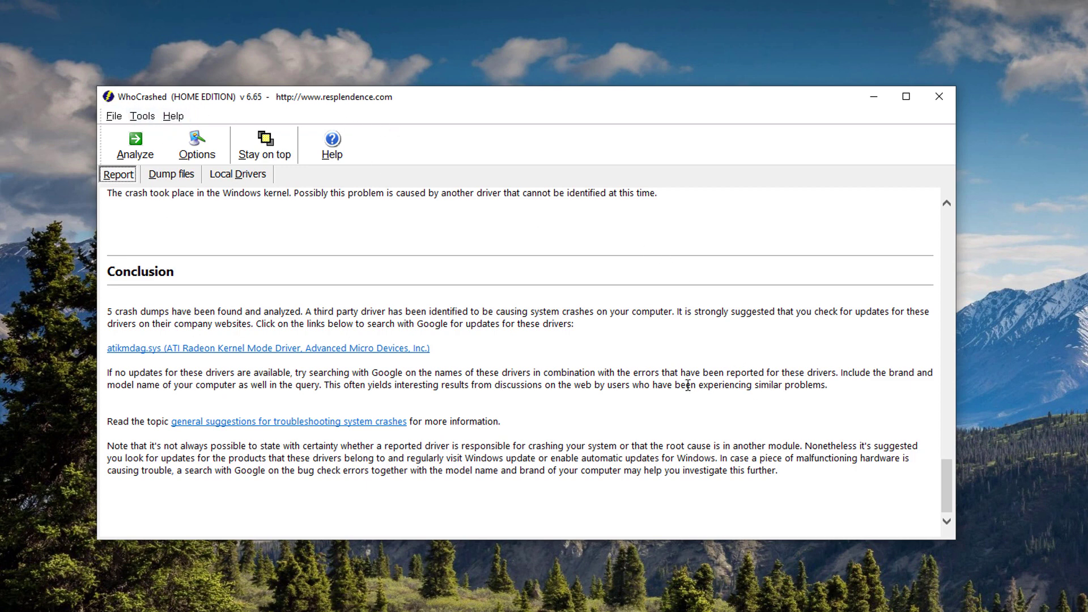
mouse_move(668, 424)
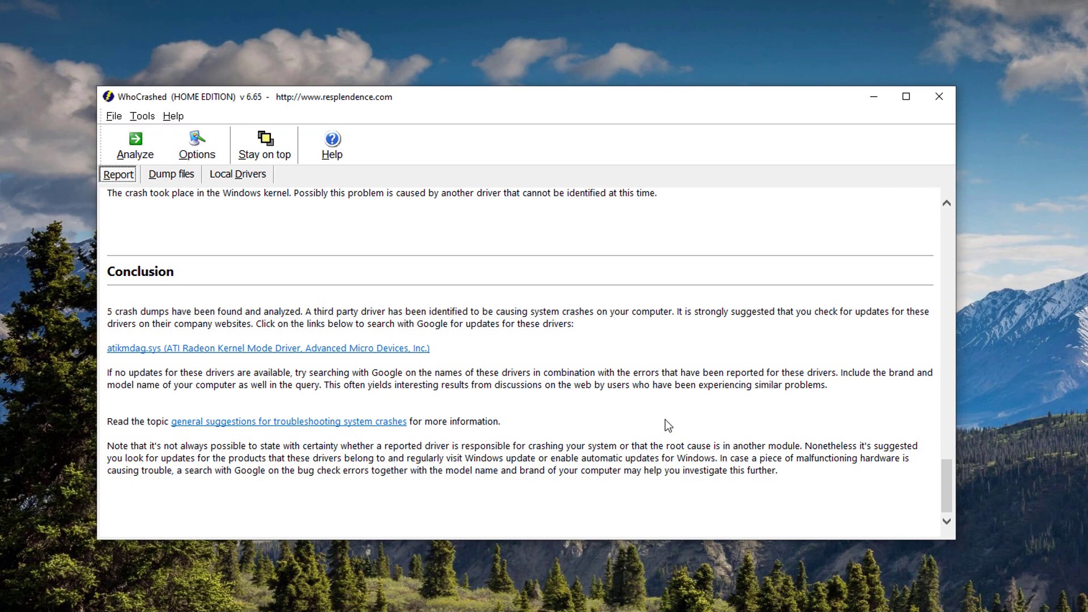
mouse_move(869, 424)
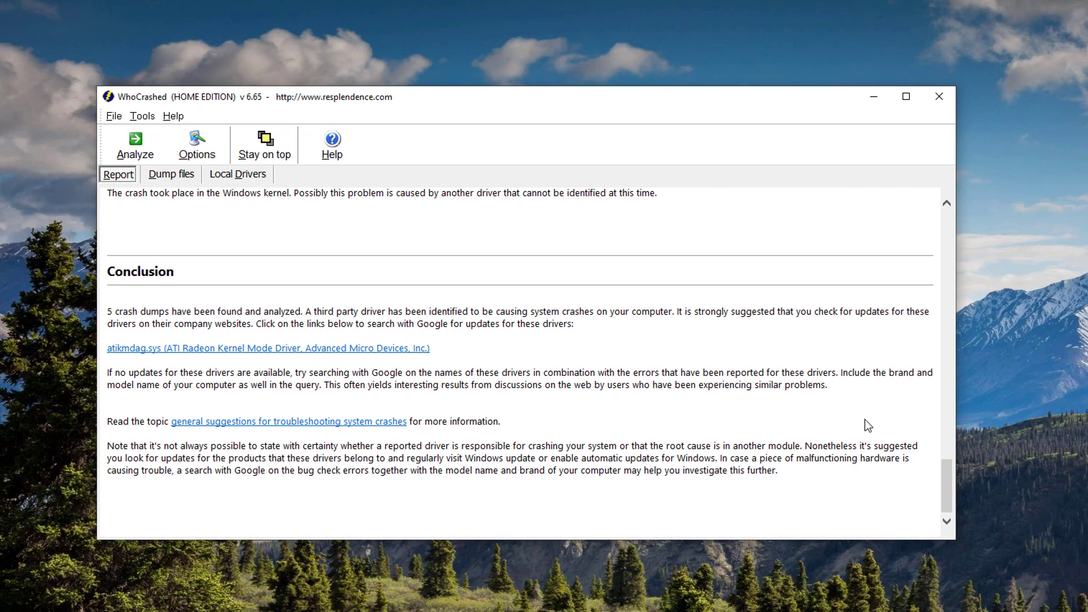
mouse_move(948, 481)
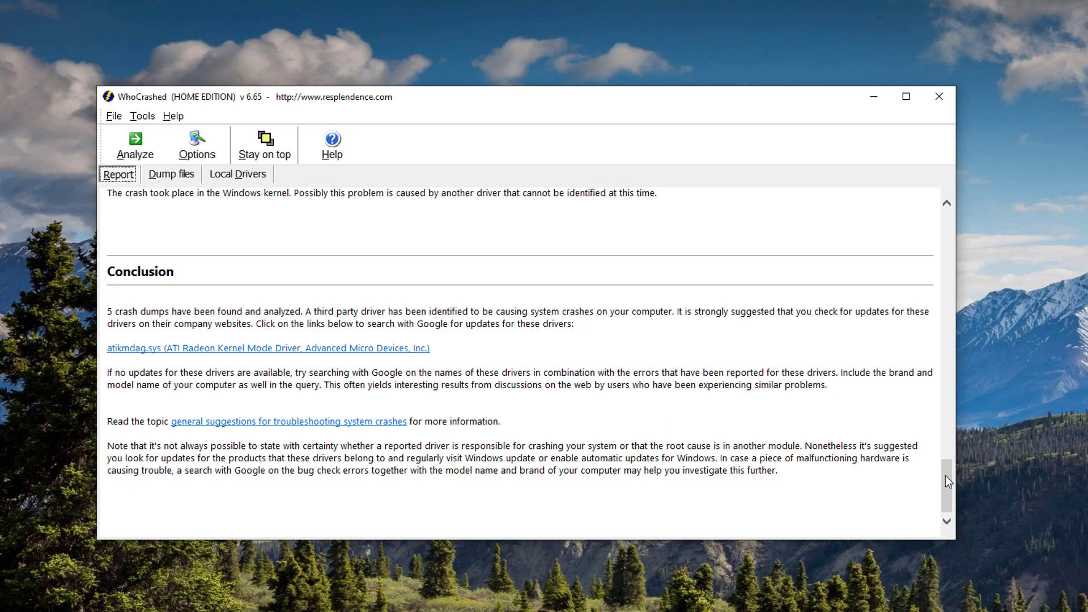
Step: Rerun the WhoCrashed crash dump analysis, confirm atikmdag.sys in the Conclusion, and minimize WhoCrashed
scroll(up, 3)
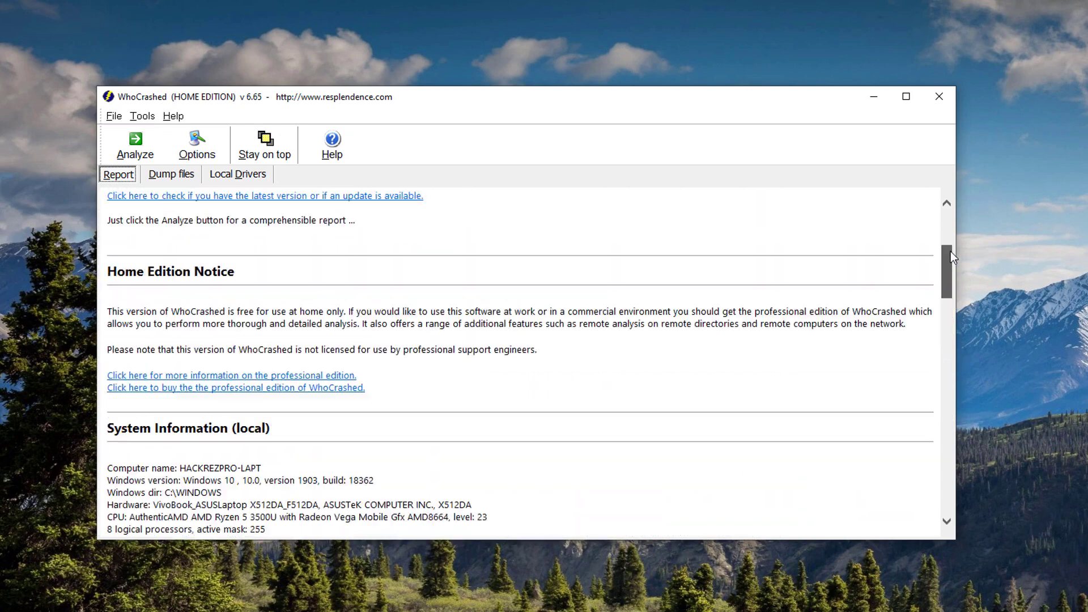
scroll(up, 3)
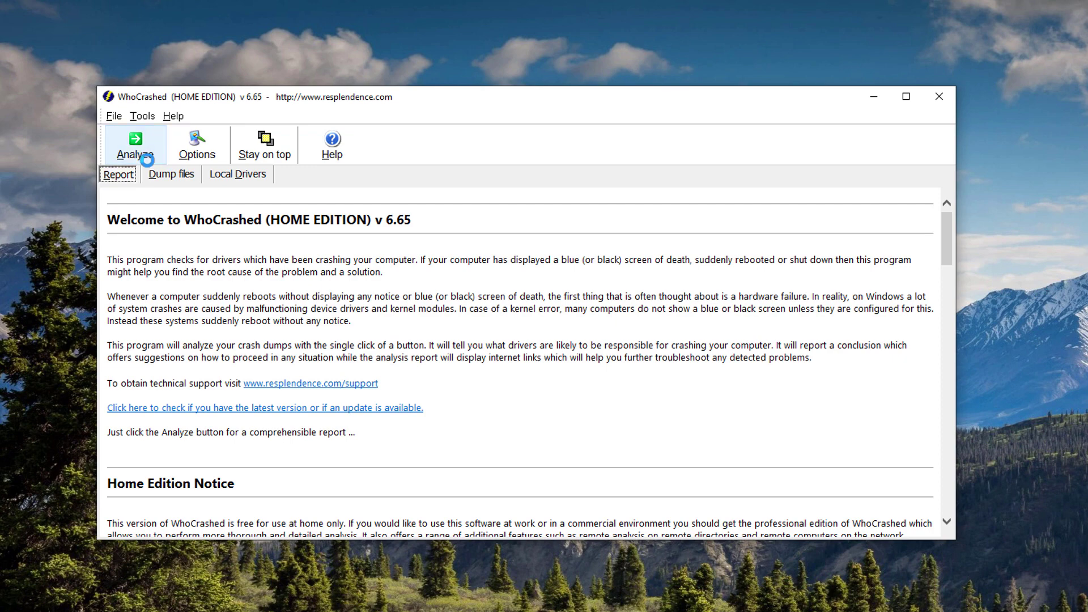
click(135, 145)
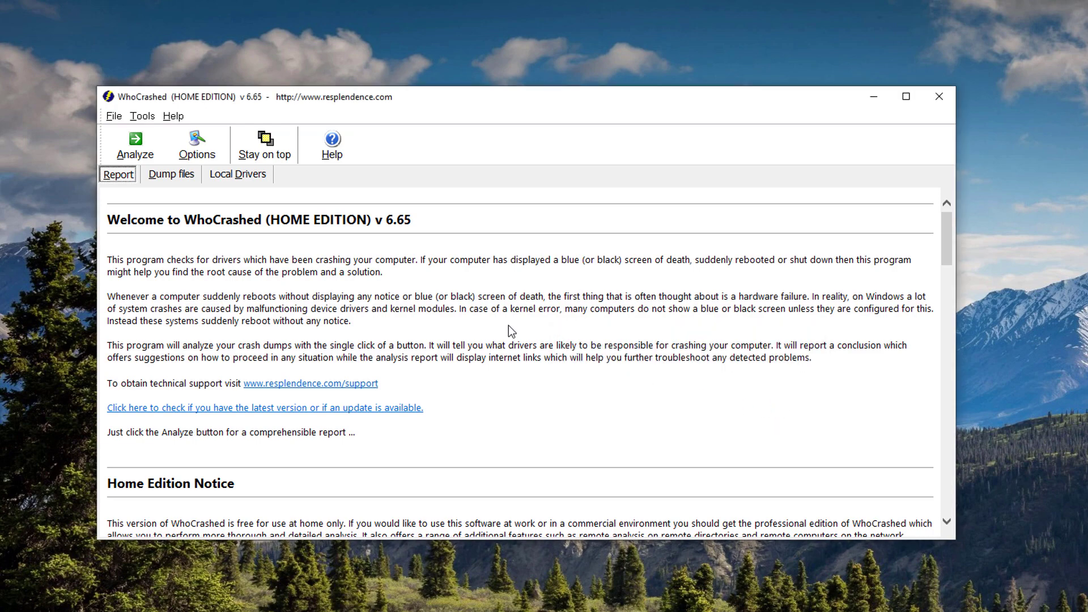
mouse_move(948, 248)
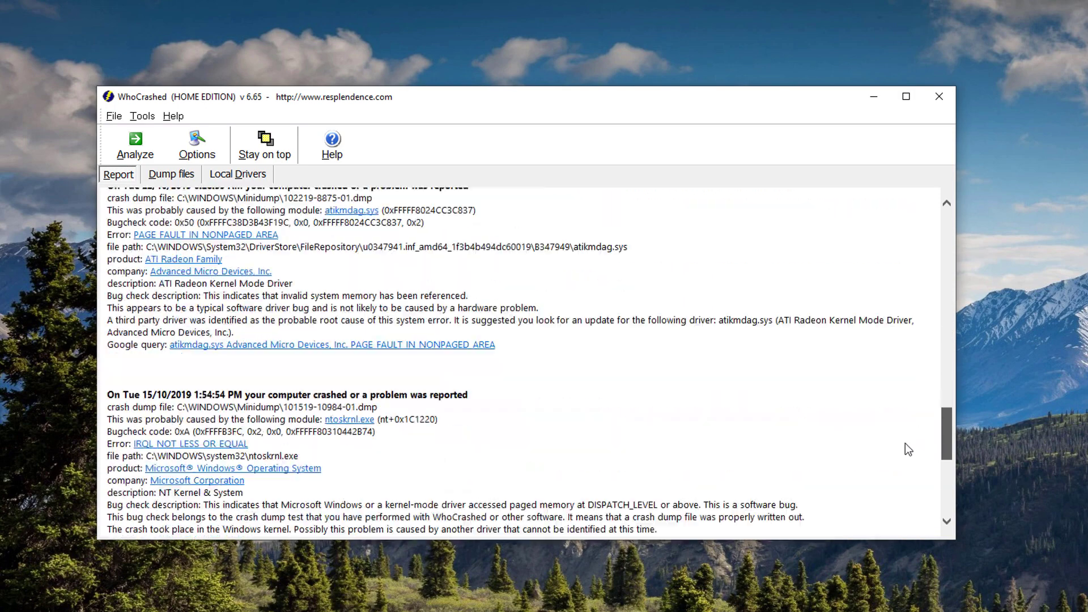
scroll(down, 3)
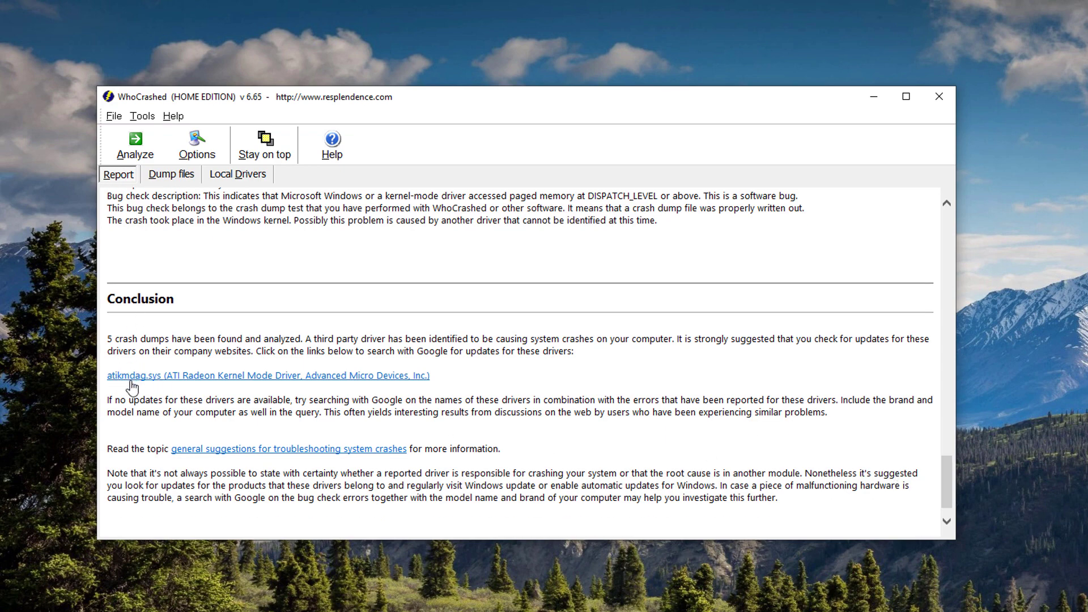
mouse_move(153, 383)
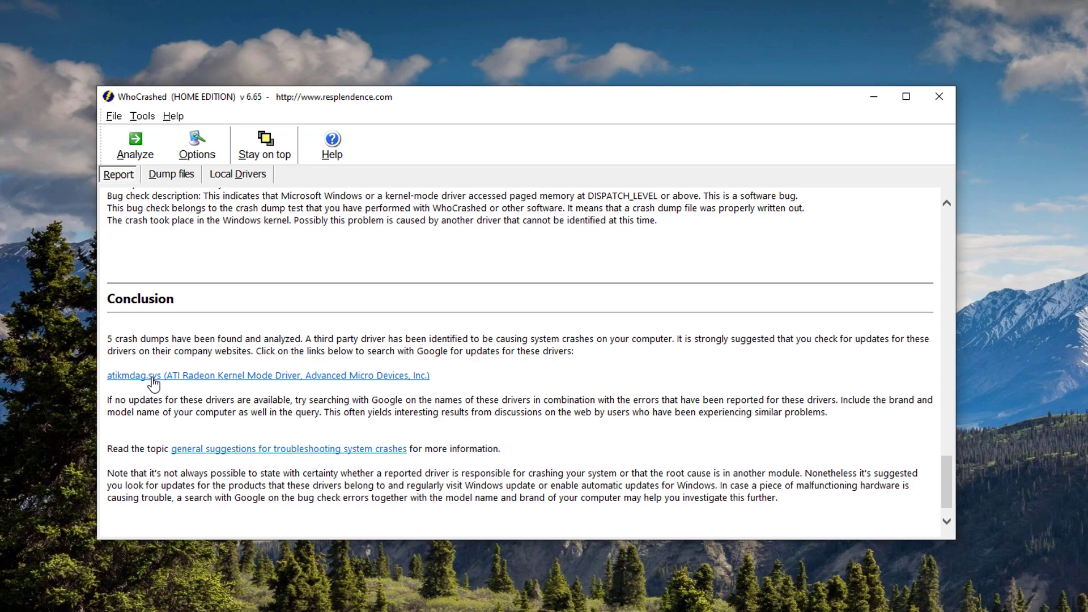
mouse_move(879, 170)
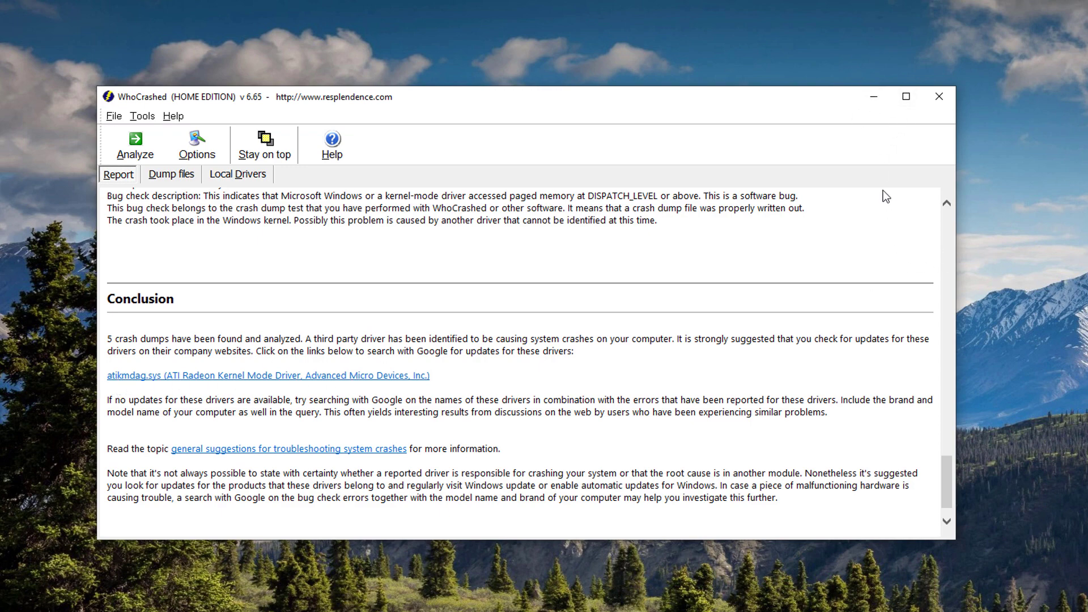
click(938, 96)
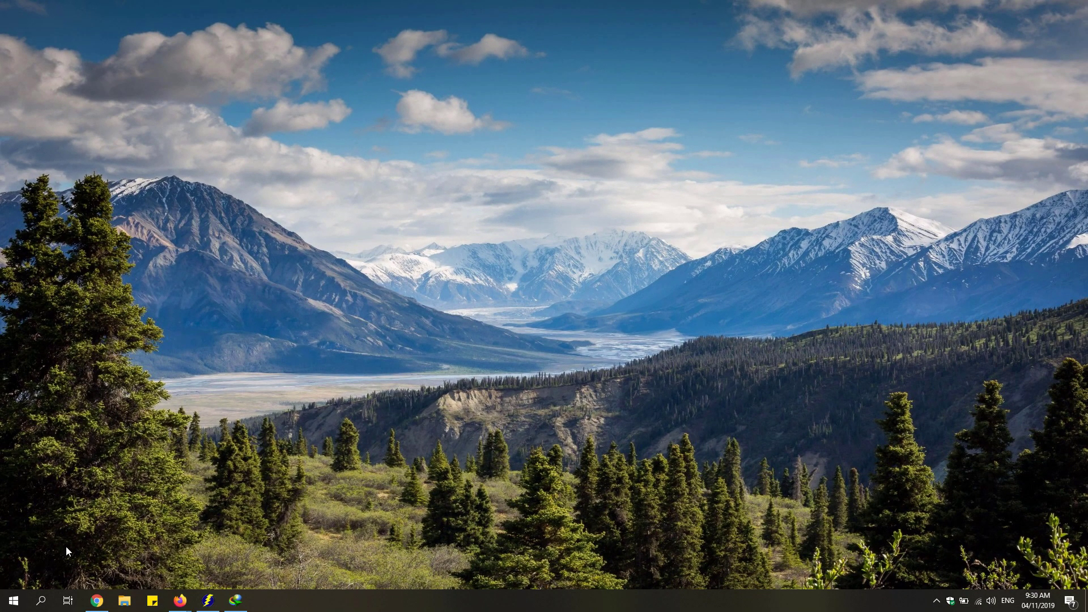
mouse_move(13, 601)
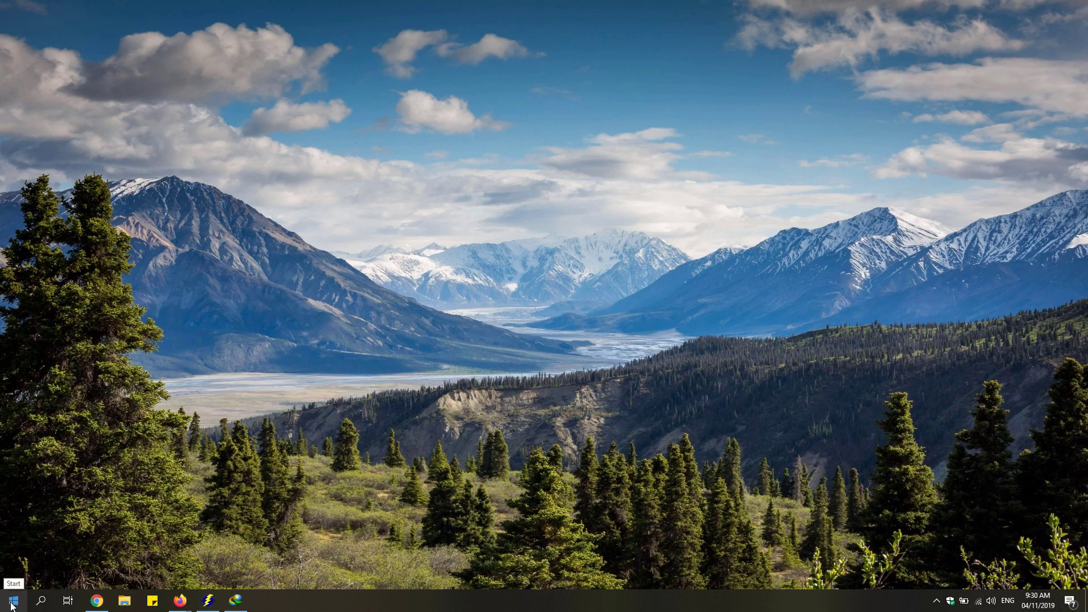
Step: Open Device Manager from the Start menu and expand Display adapters and Processors
right_click(11, 601)
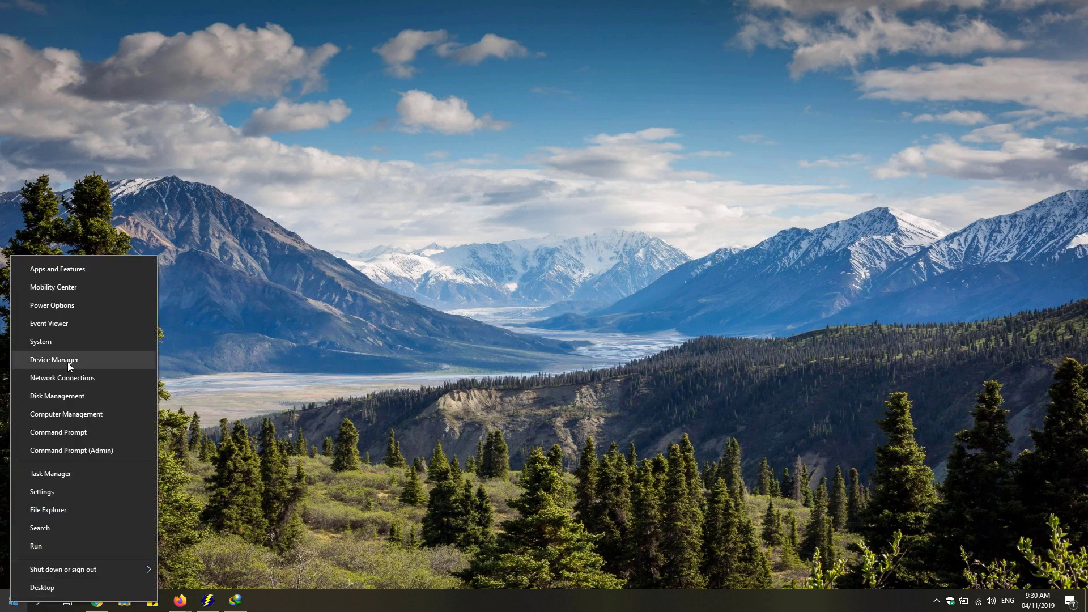
click(53, 359)
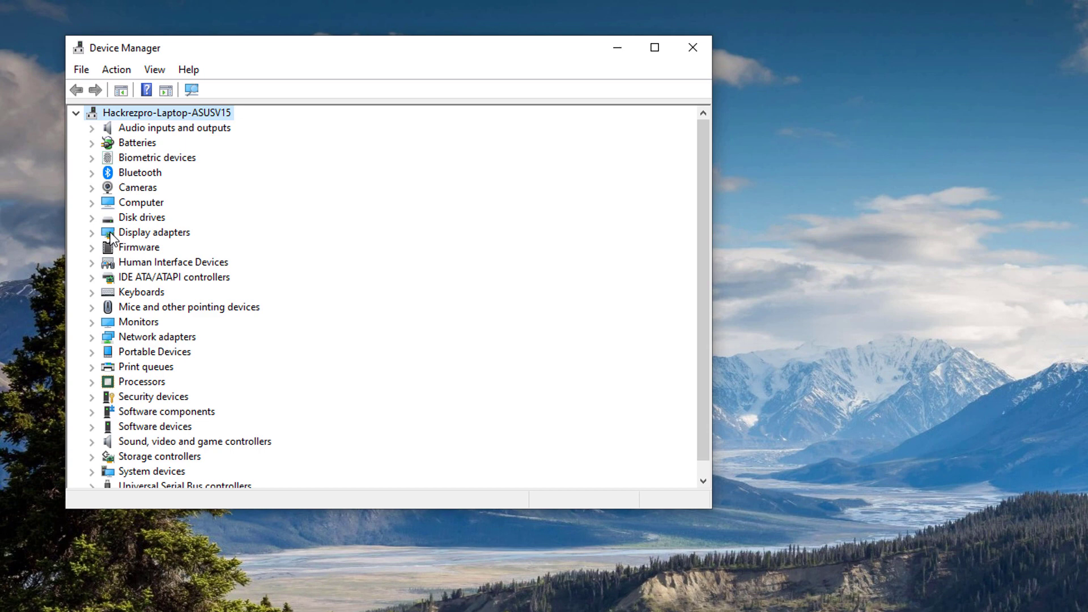
mouse_move(127, 149)
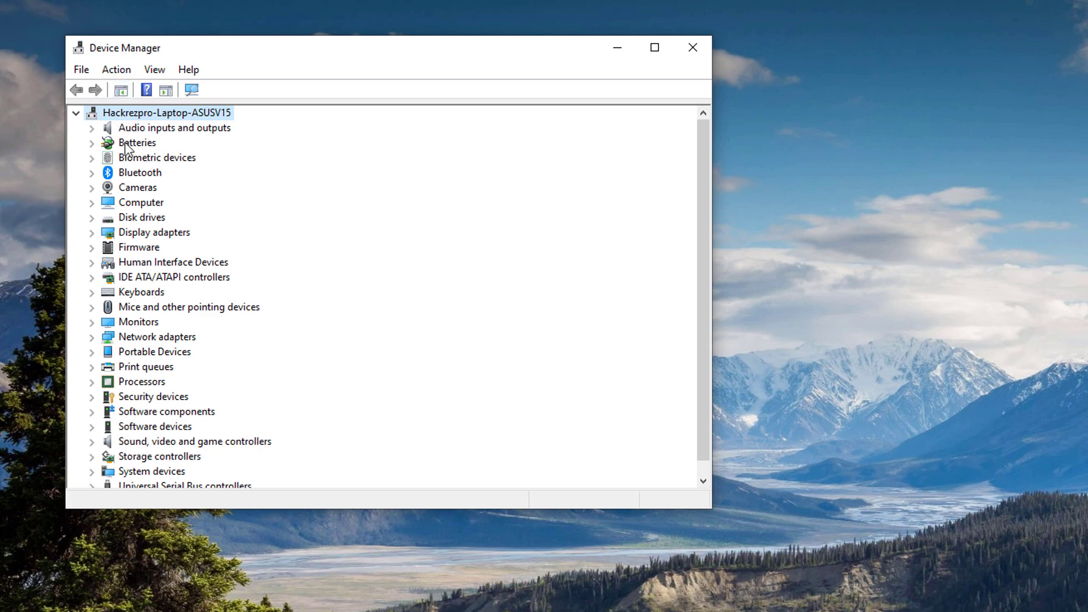
mouse_move(131, 188)
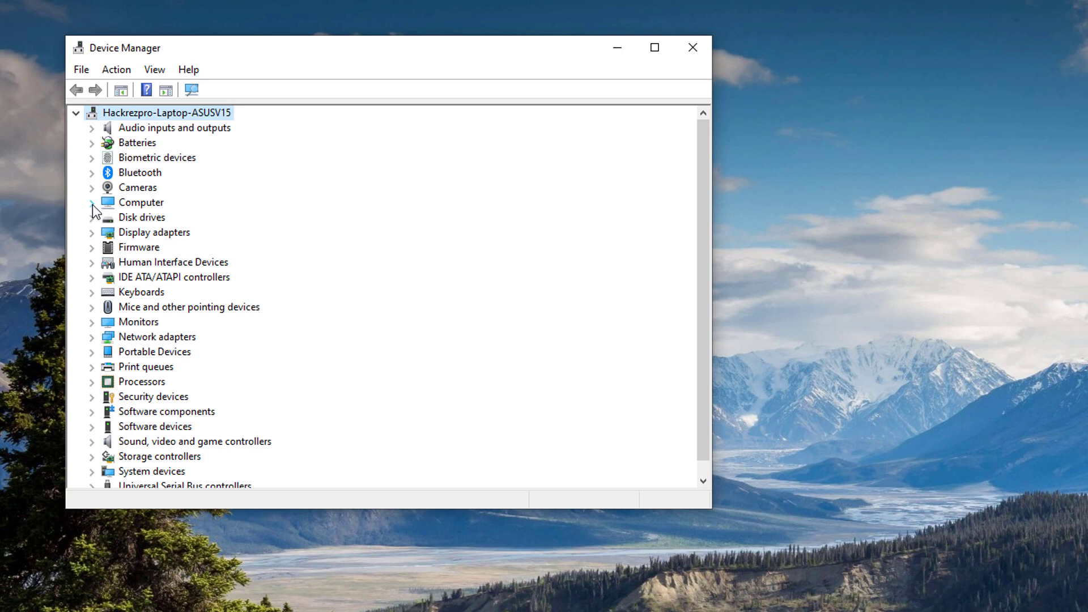
mouse_move(138, 248)
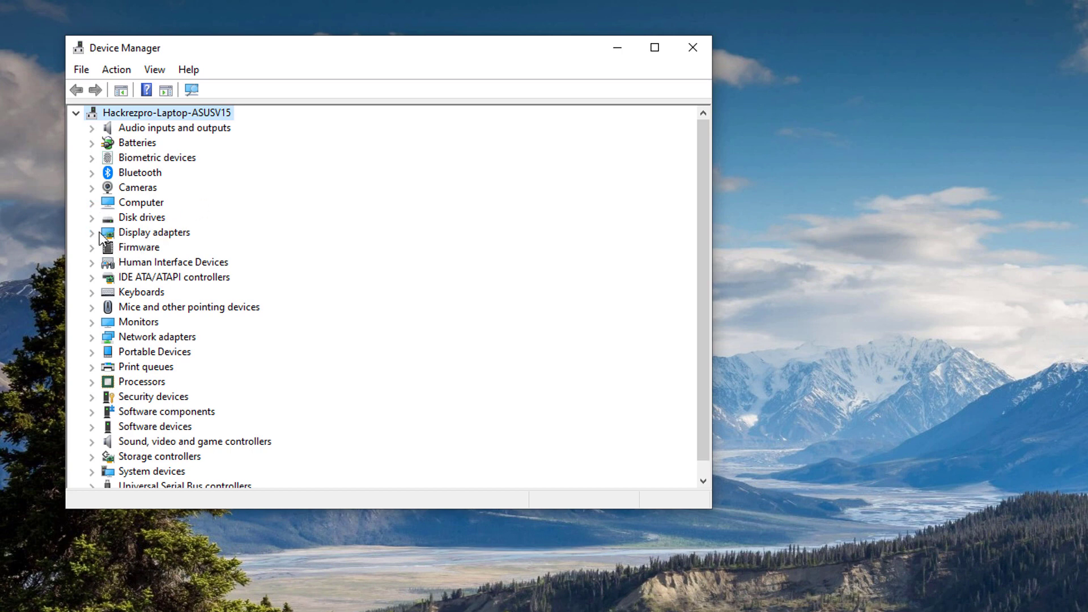
click(91, 232)
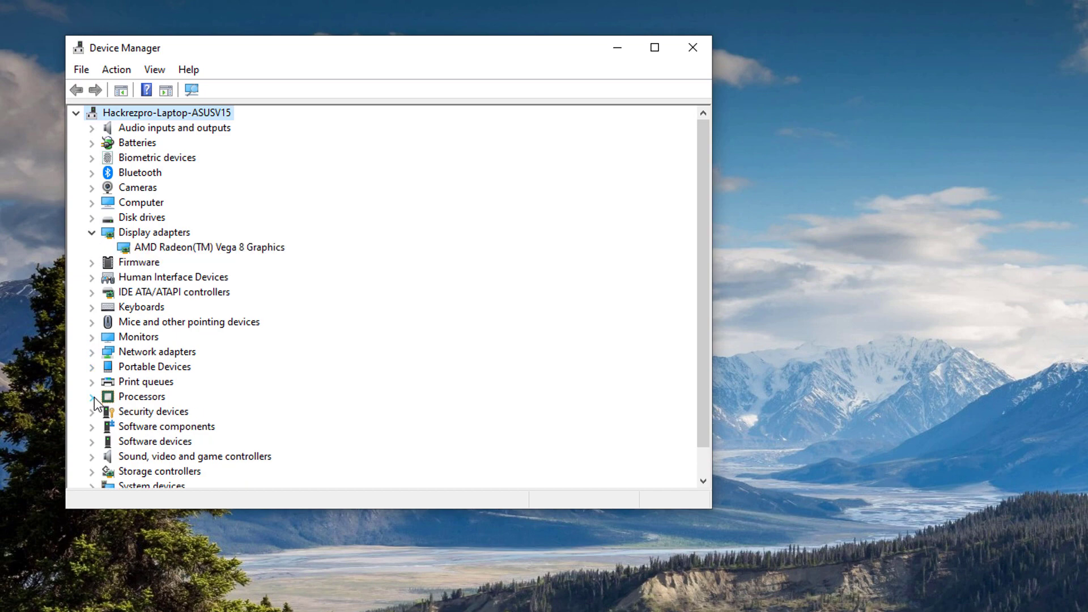
click(92, 396)
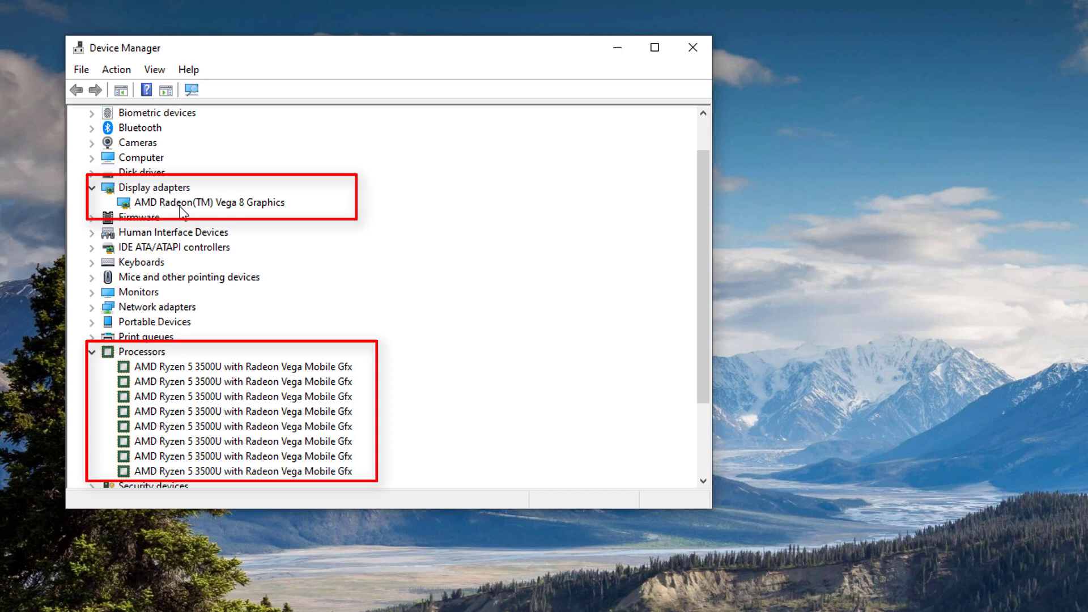
click(210, 201)
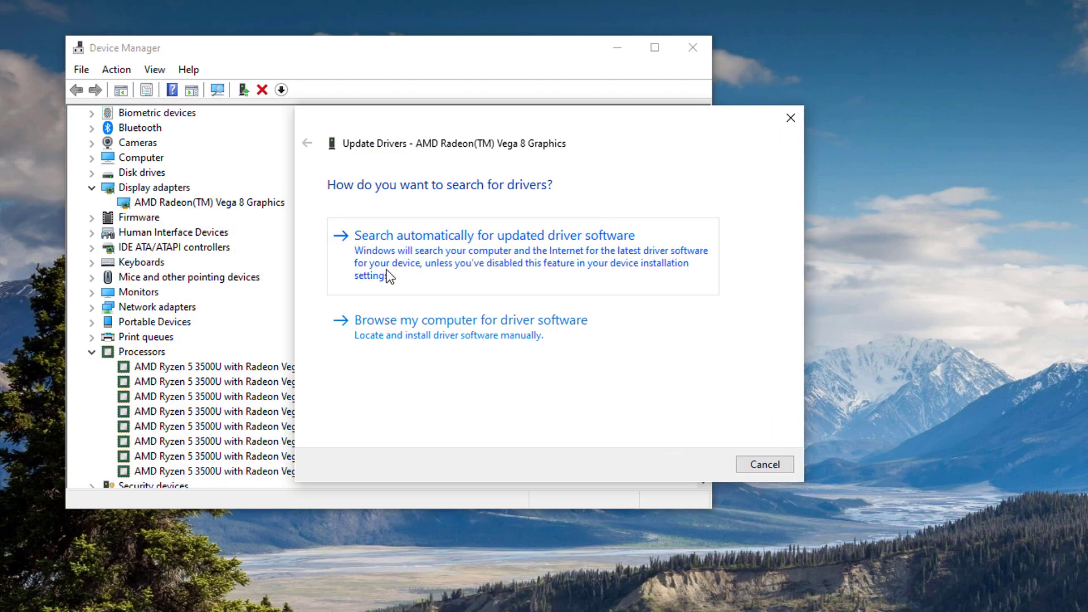
mouse_move(397, 279)
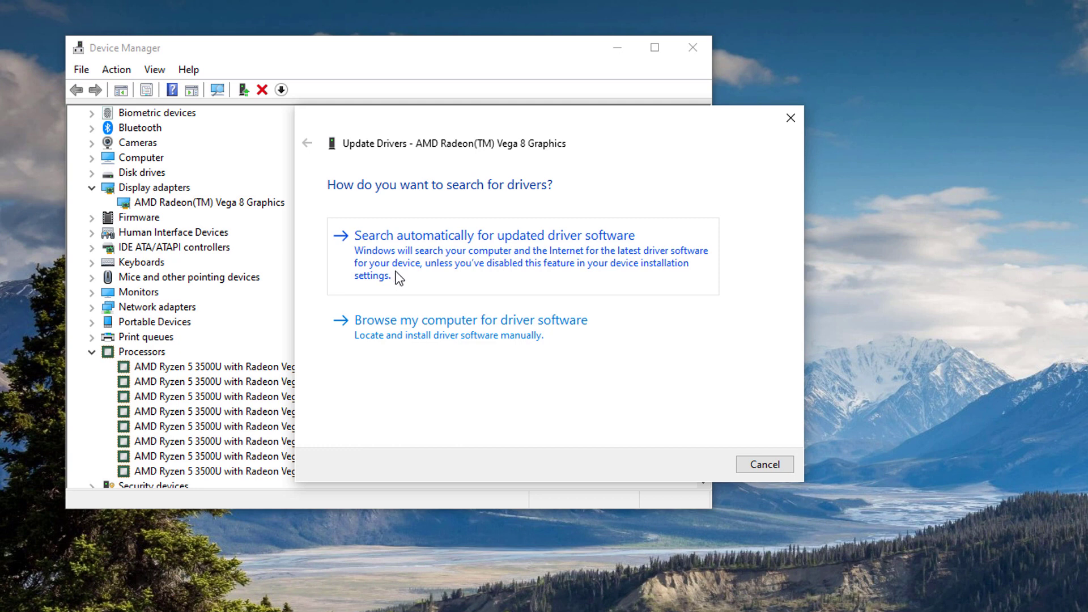
Step: Cancel the Update Drivers wizard without searching, returning to the Device Manager tree
click(763, 463)
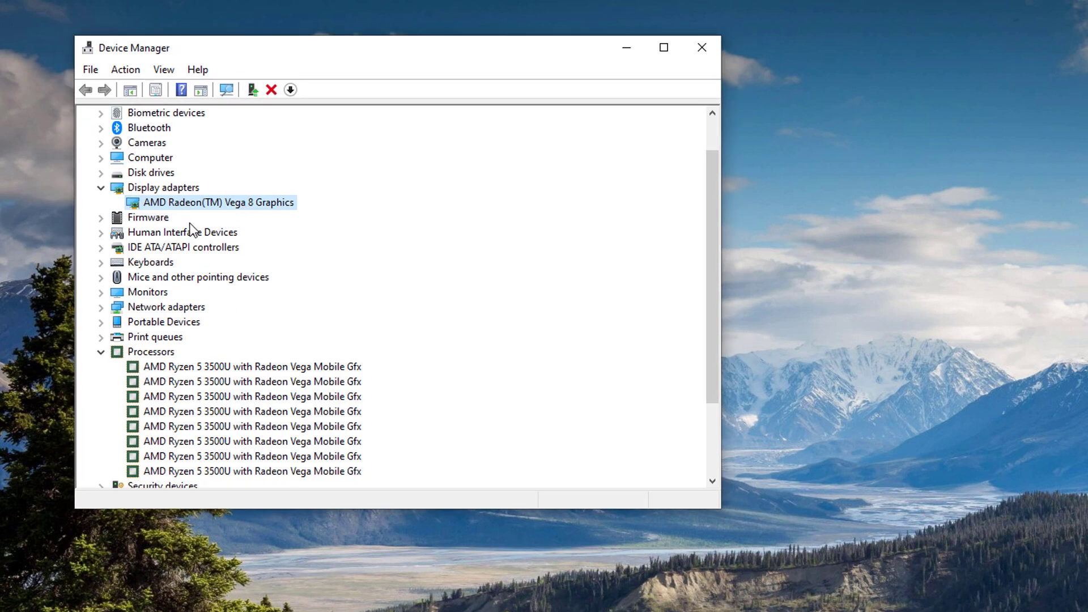
mouse_move(193, 359)
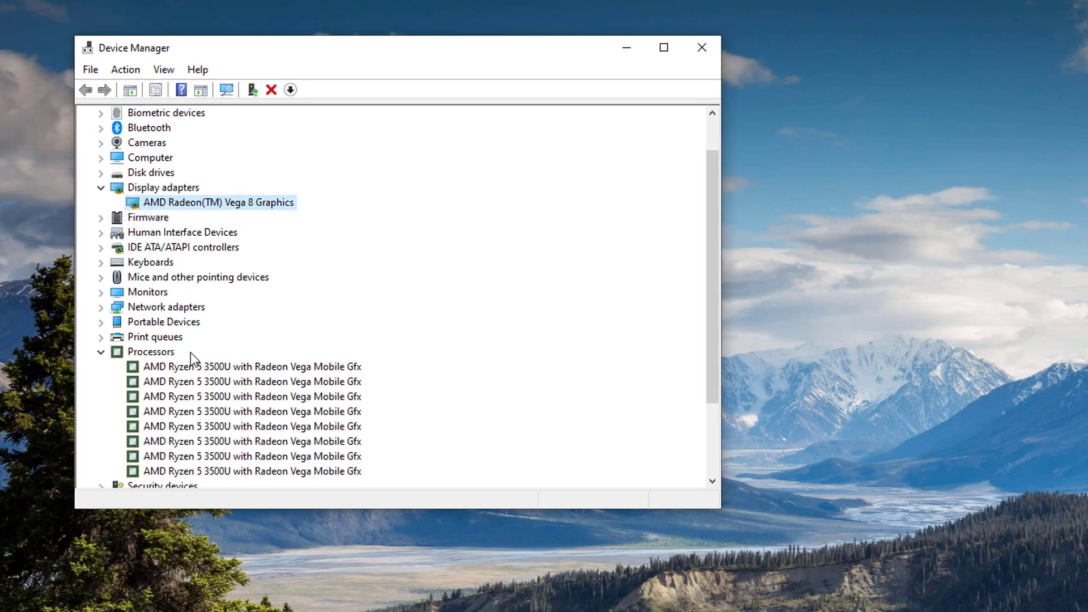
mouse_move(212, 380)
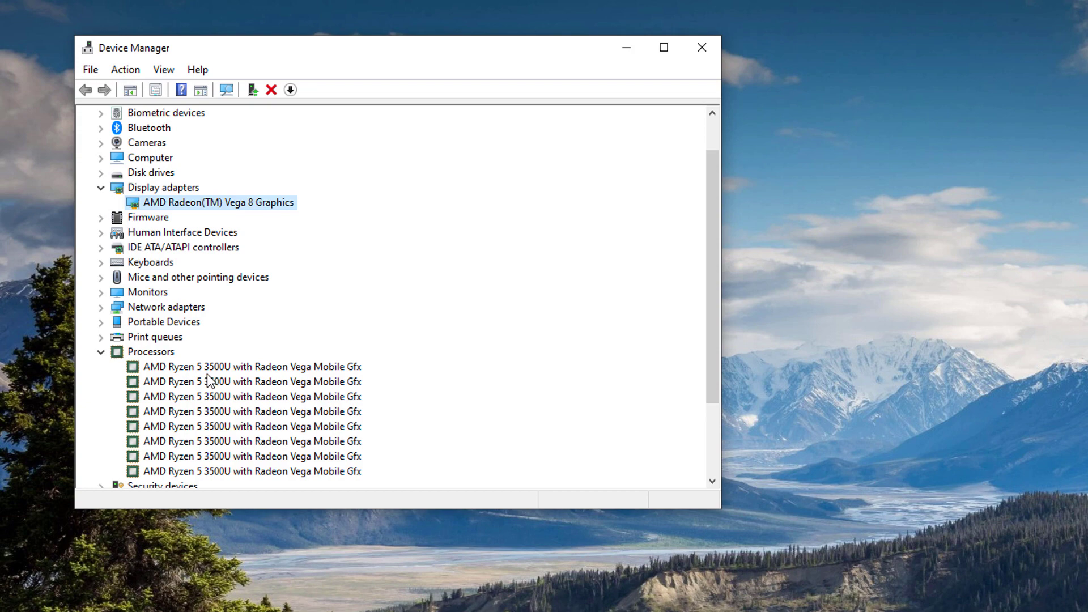
mouse_move(198, 528)
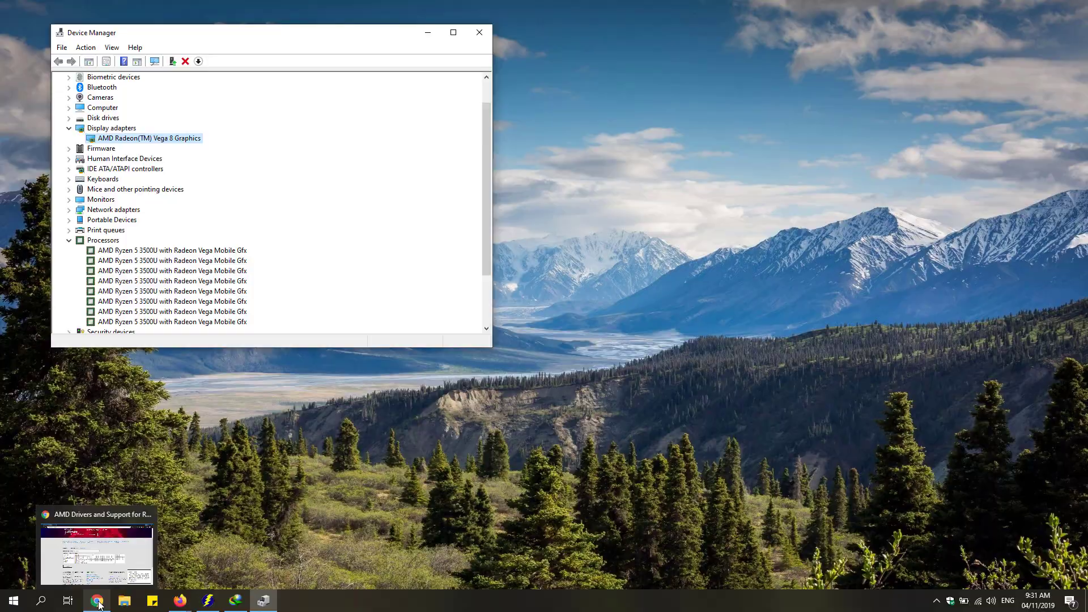
Step: Switch to the AMD drivers support page in Chrome, briefly leave, and return
click(97, 601)
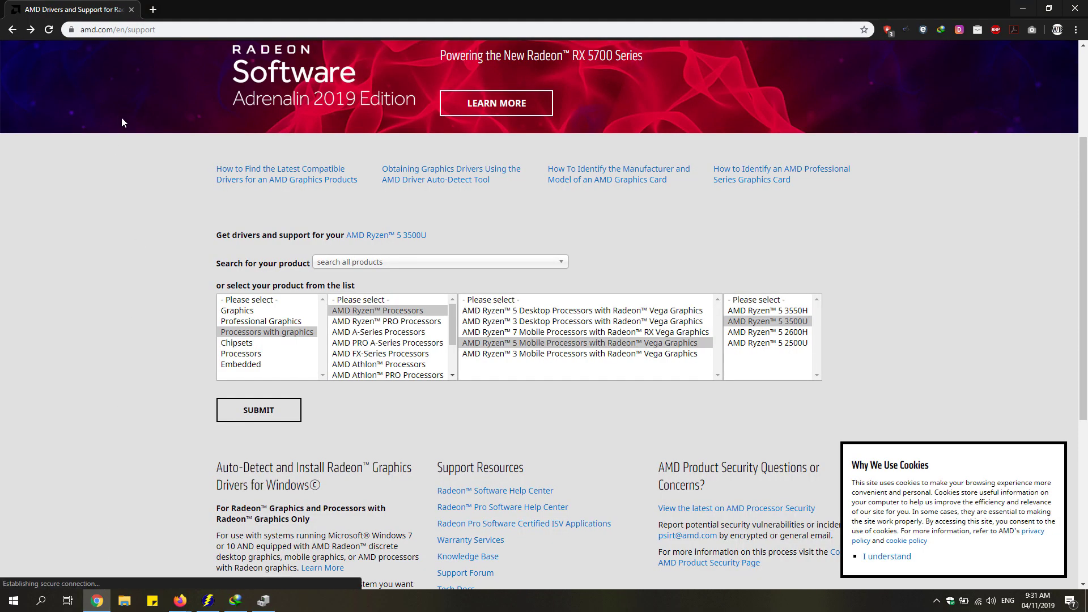
mouse_move(81, 19)
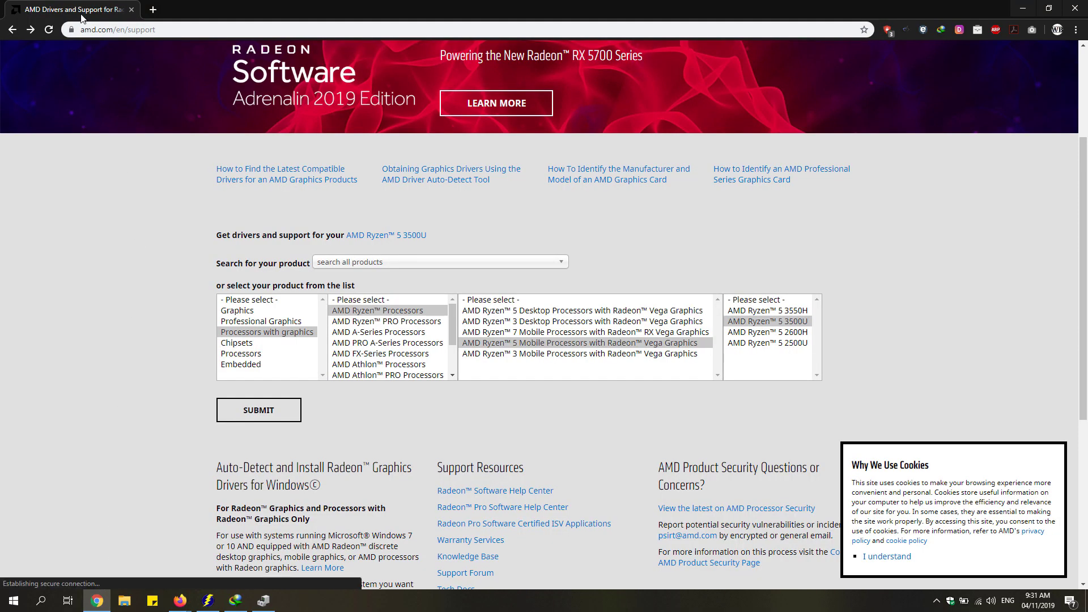
mouse_move(114, 143)
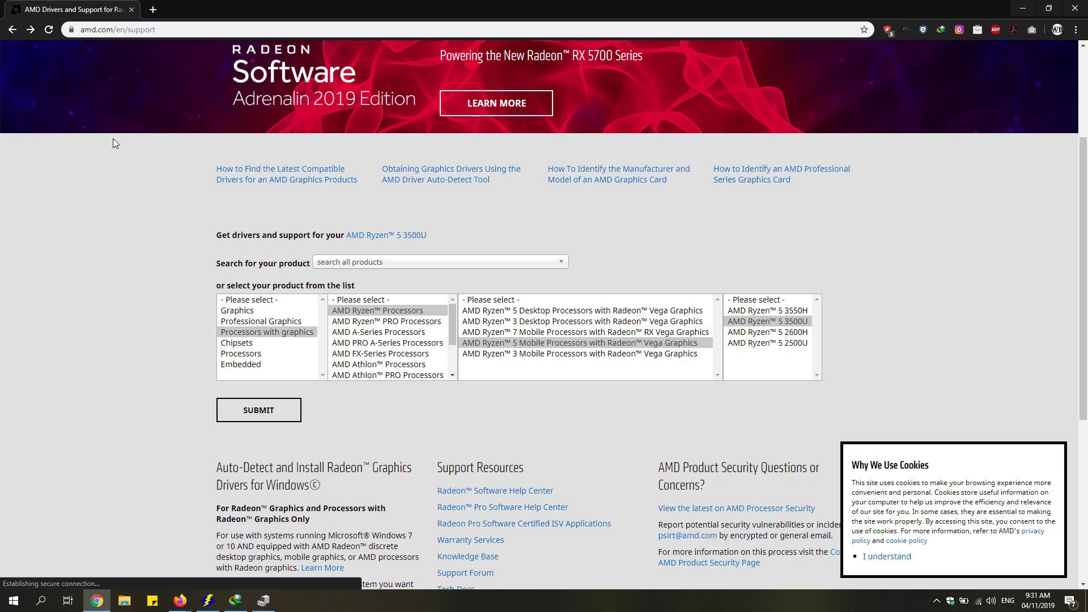
mouse_move(102, 138)
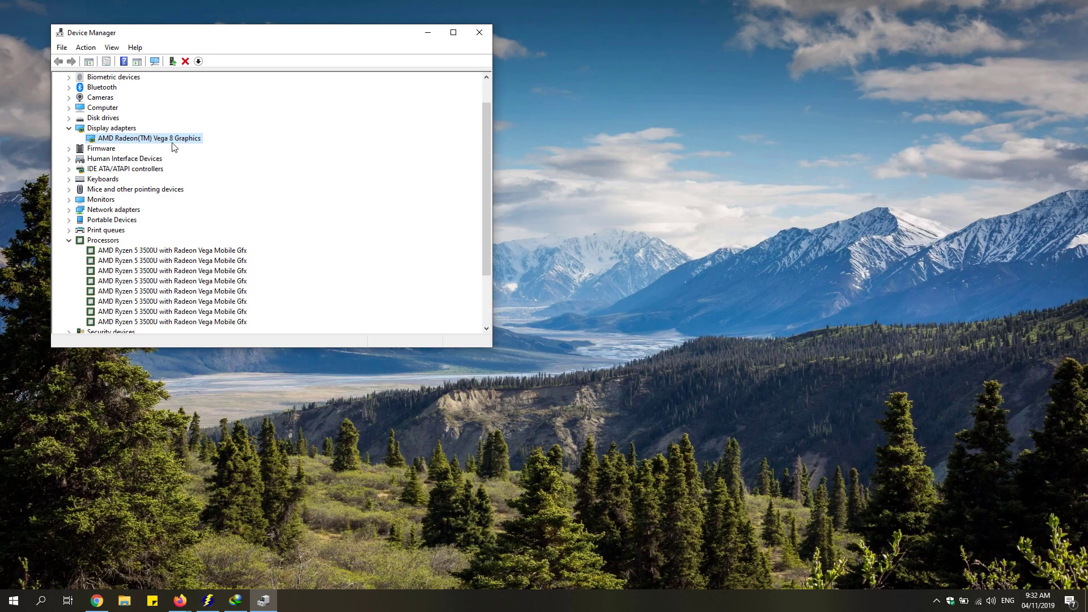
click(96, 600)
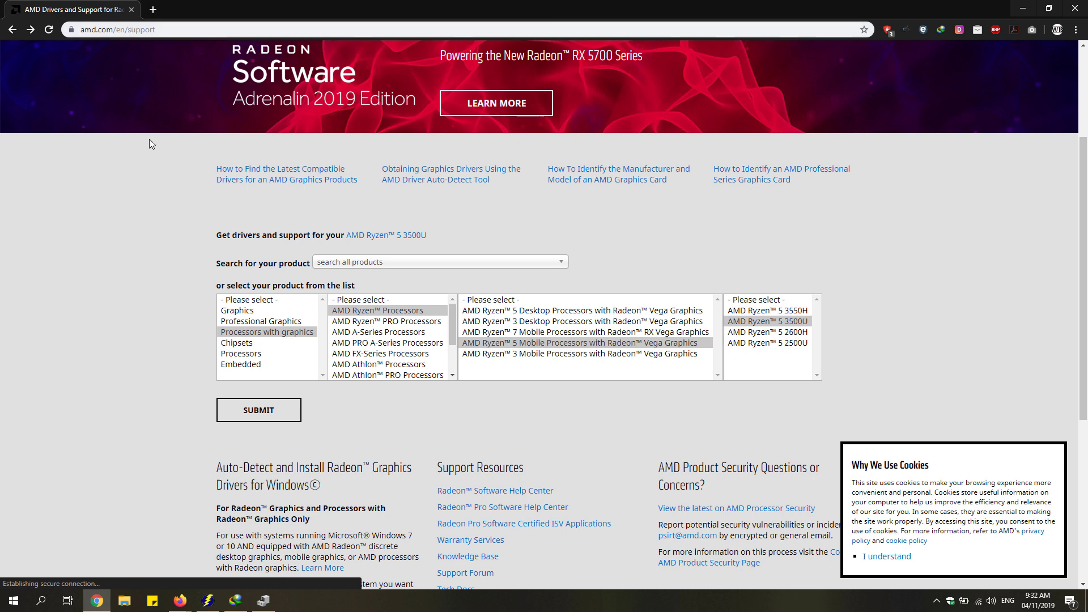
Step: Select Processors with graphics and AMD Ryzen Processors, checking the CPU model in Device Manager
scroll(up, 3)
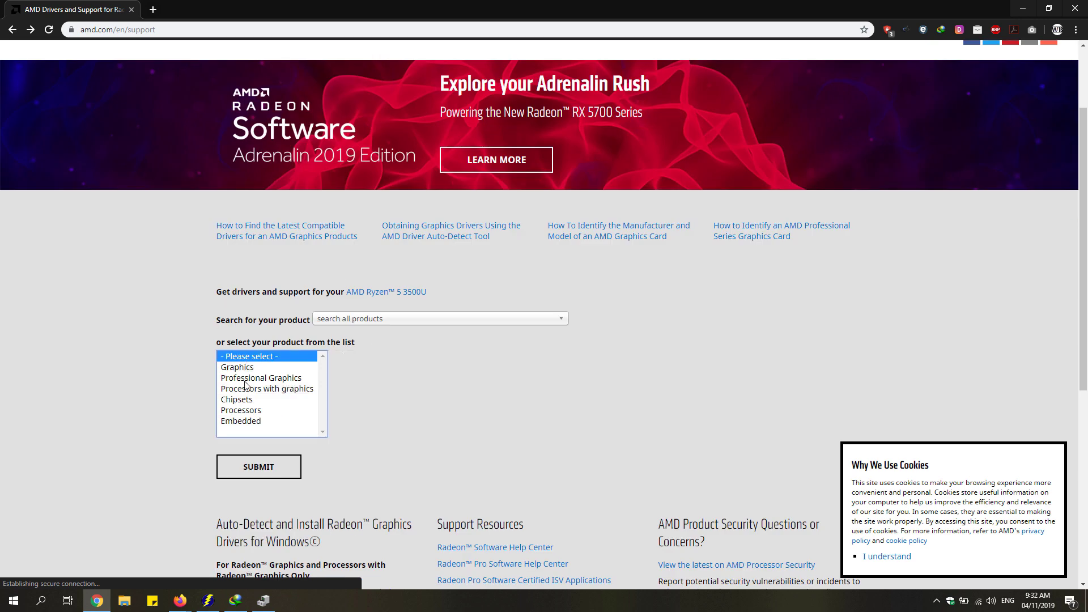
mouse_move(236, 393)
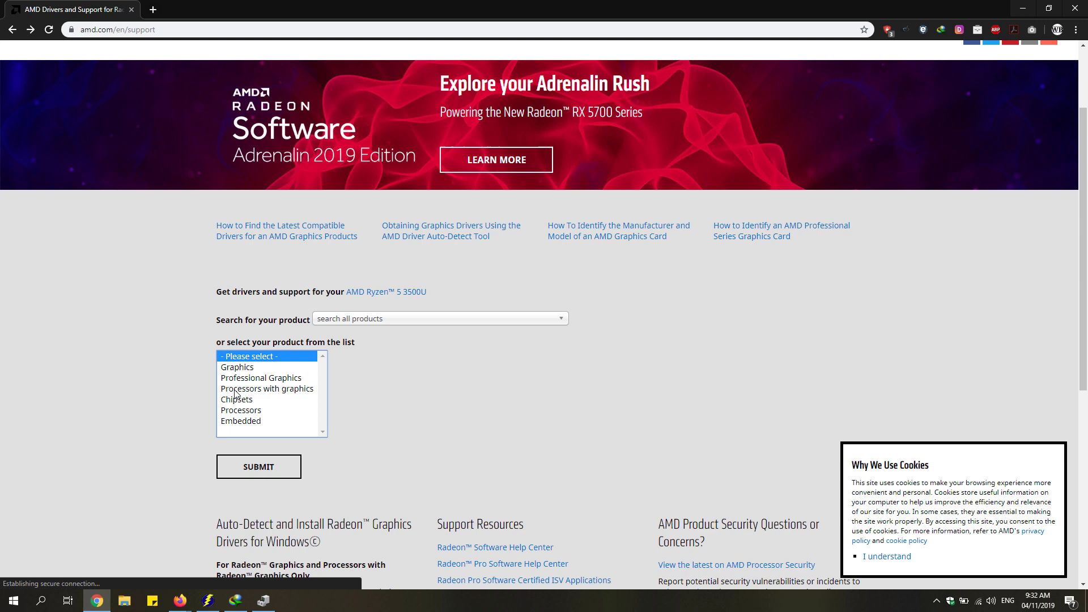
click(266, 389)
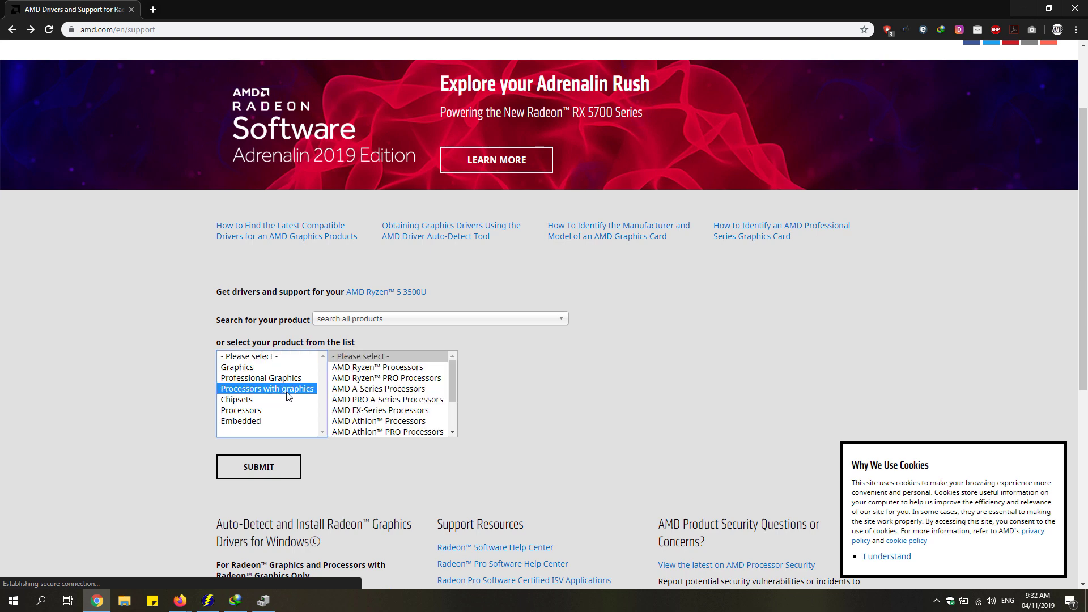
click(377, 367)
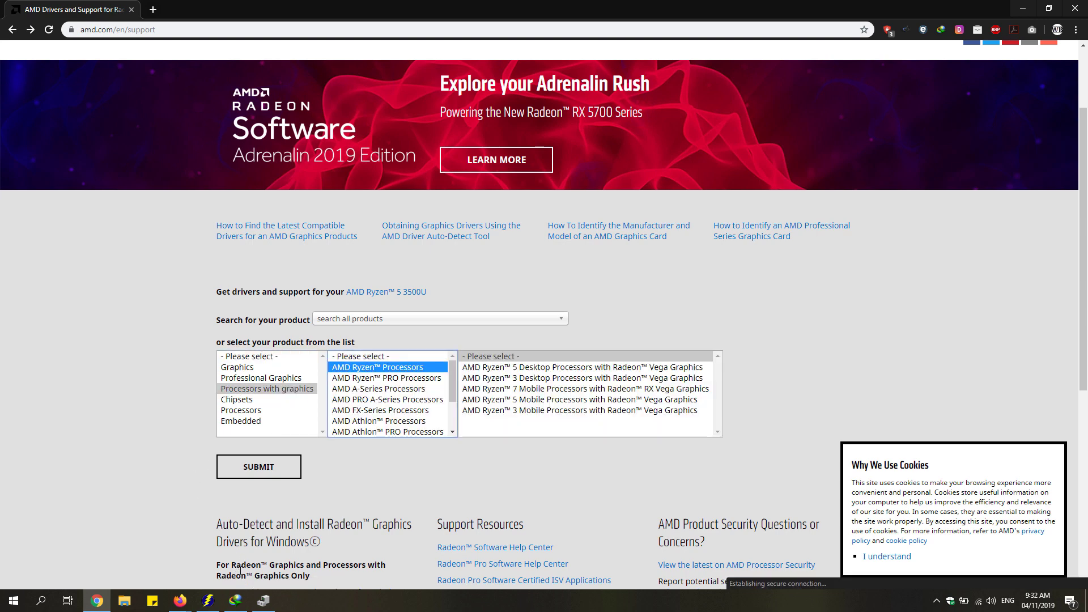
click(262, 601)
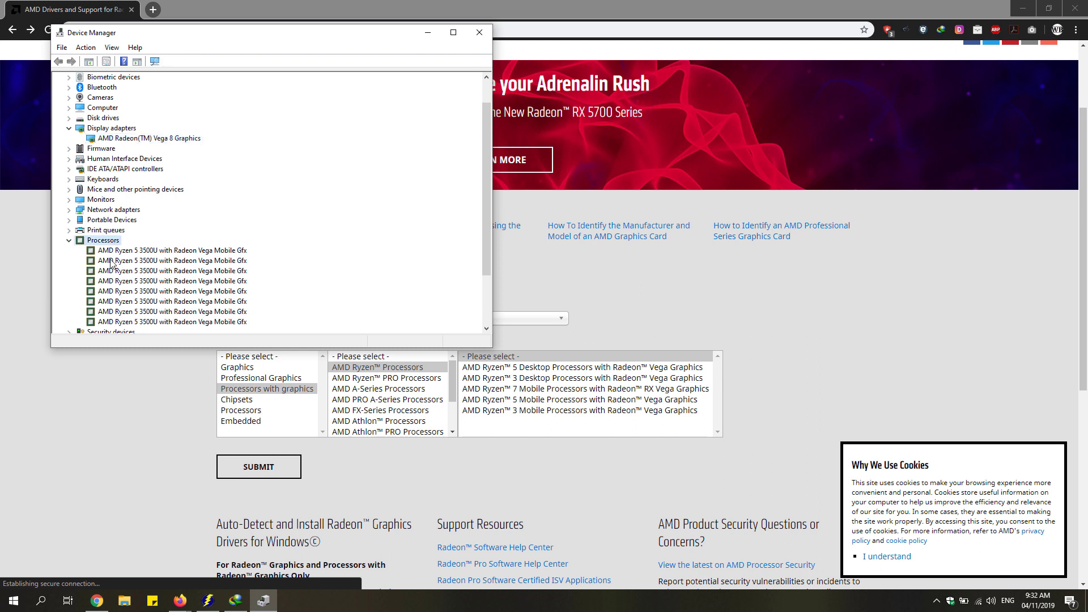
click(173, 250)
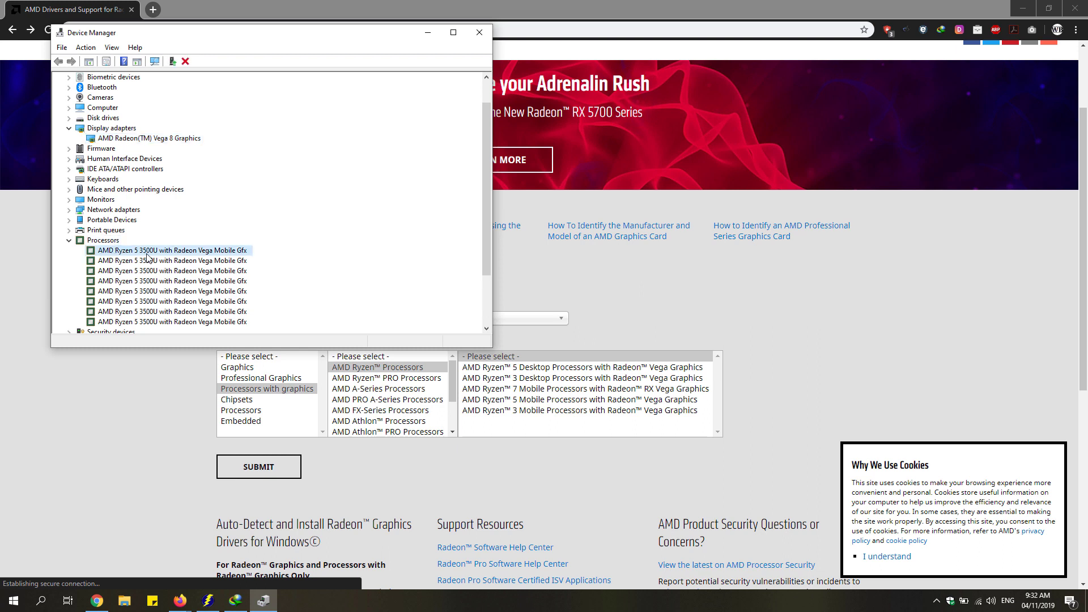
mouse_move(139, 264)
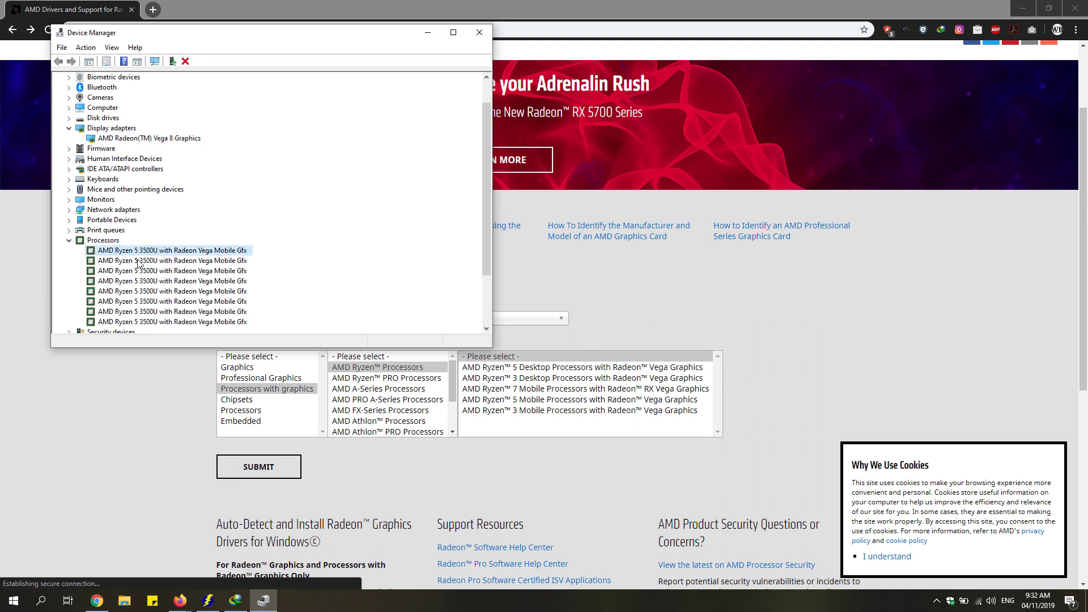
mouse_move(154, 420)
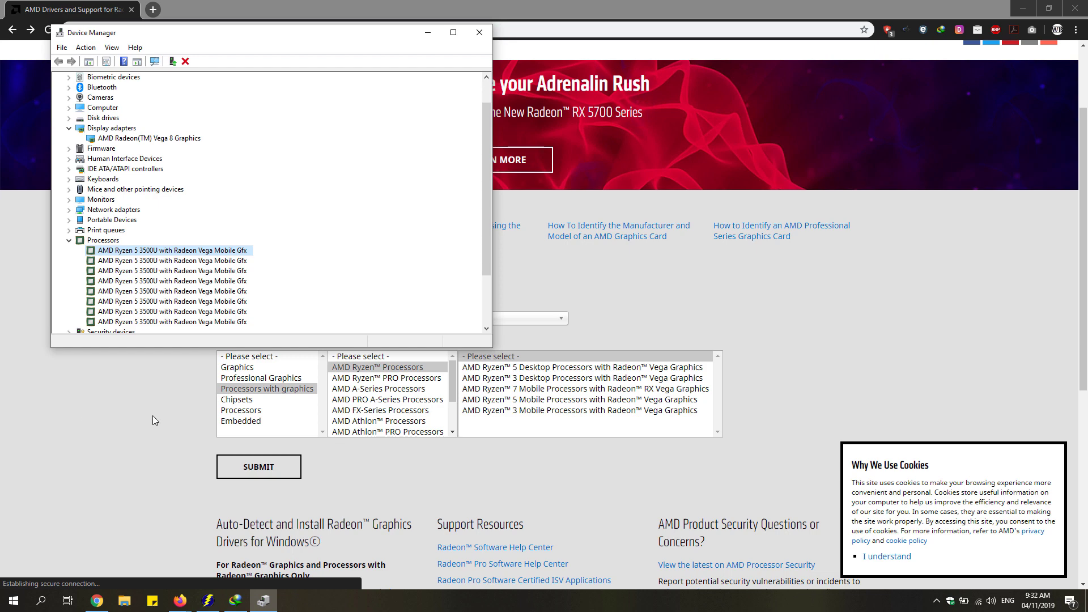
mouse_move(128, 387)
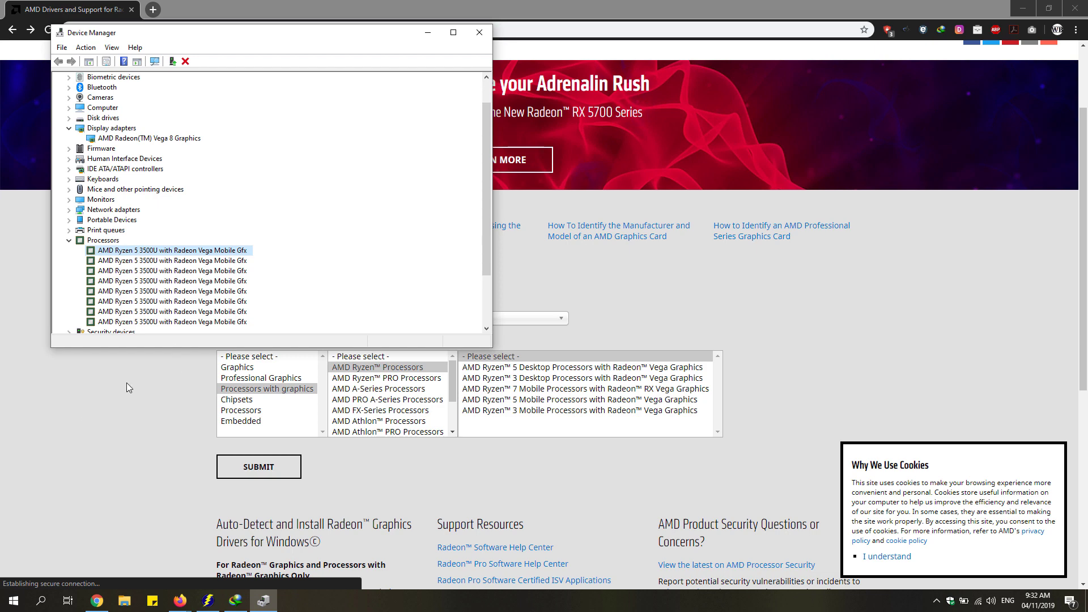
click(479, 33)
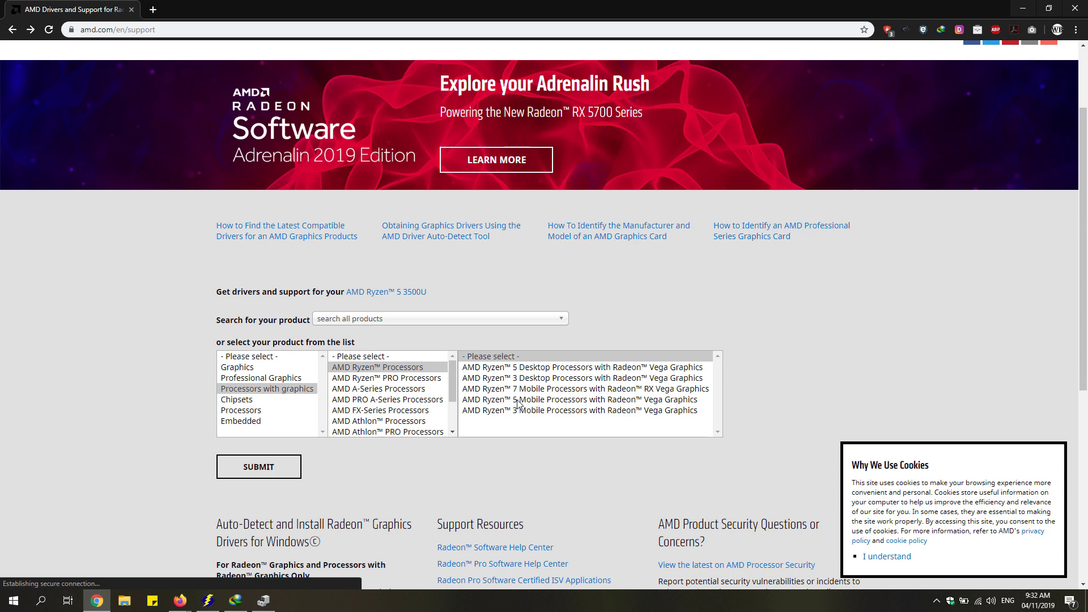
Step: Select Ryzen 5 Mobile Processors with Radeon Vega Graphics and model 3500U, then recheck Device Manager
click(583, 399)
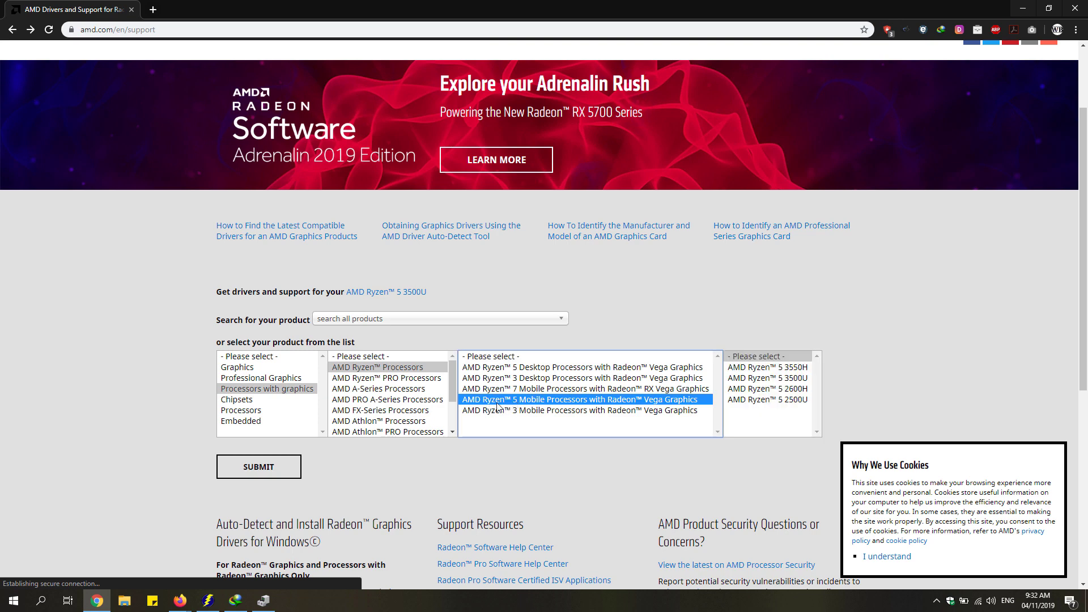
mouse_move(590, 410)
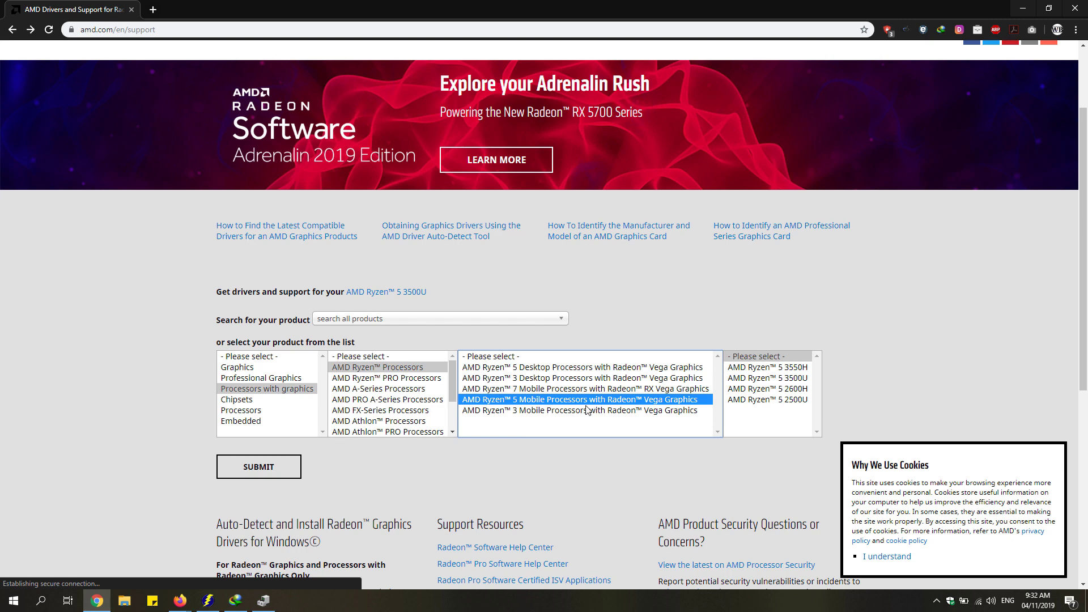
click(767, 376)
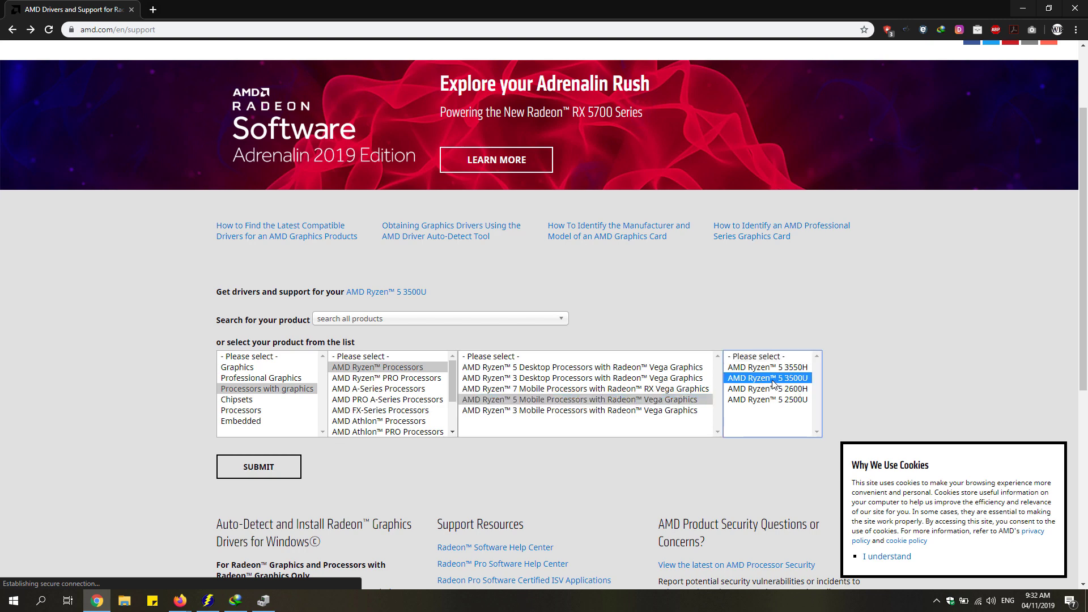
mouse_move(804, 386)
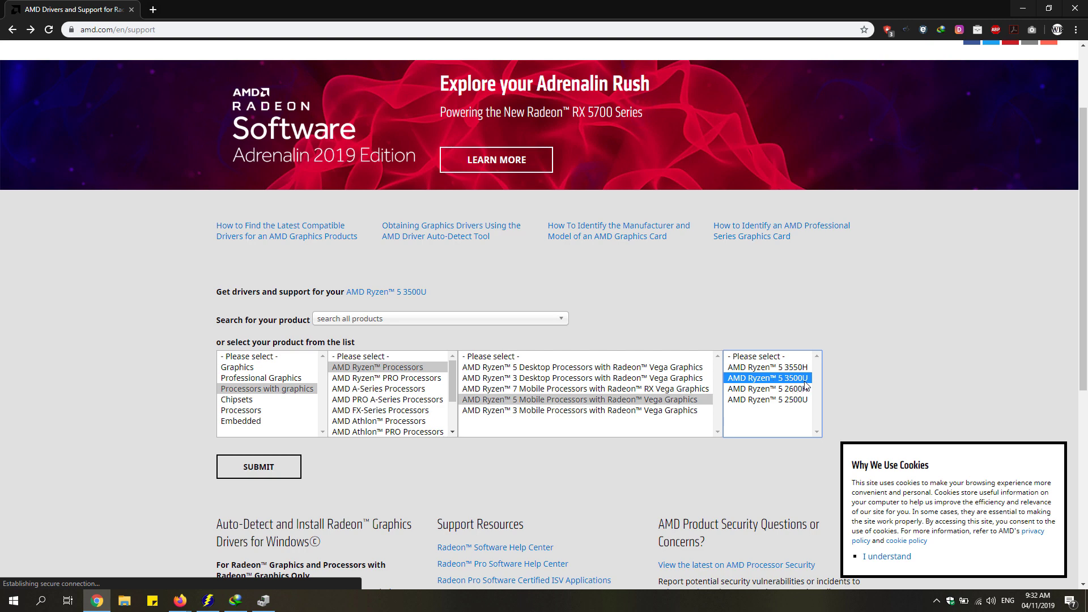
mouse_move(610, 365)
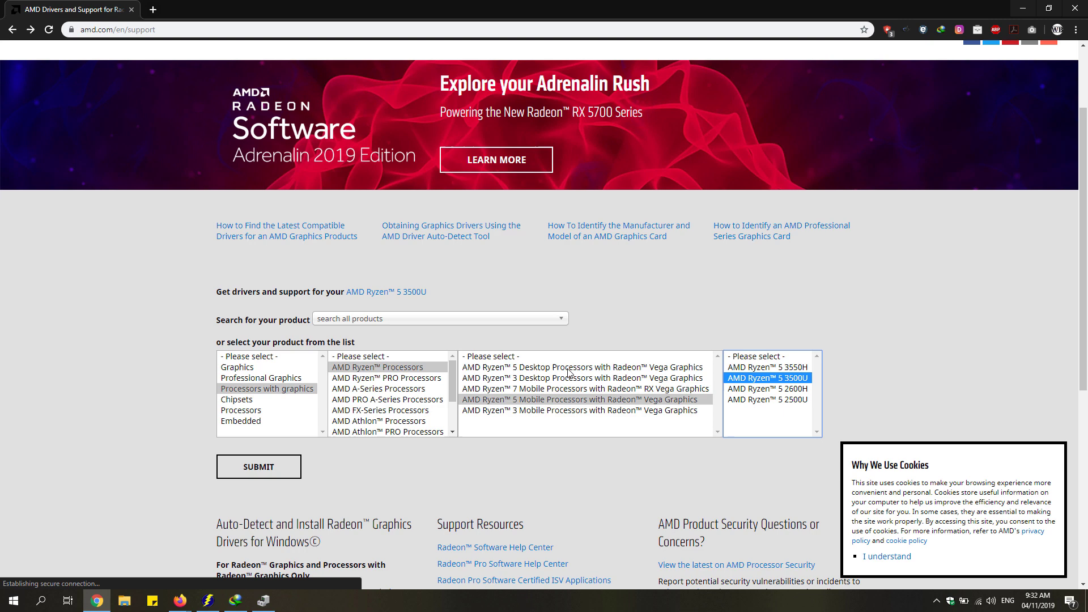
mouse_move(609, 385)
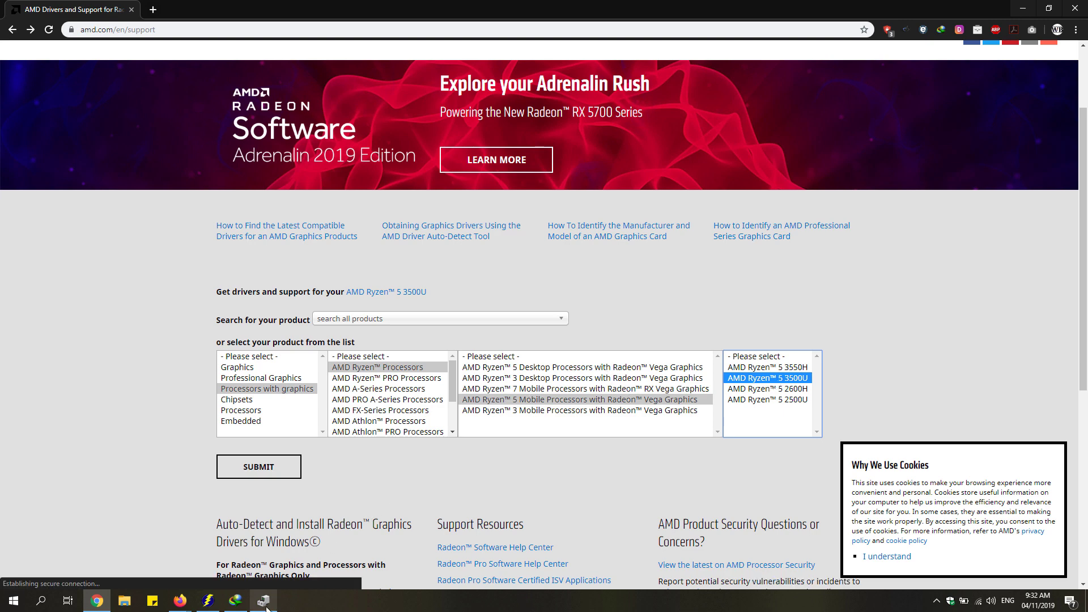
click(263, 600)
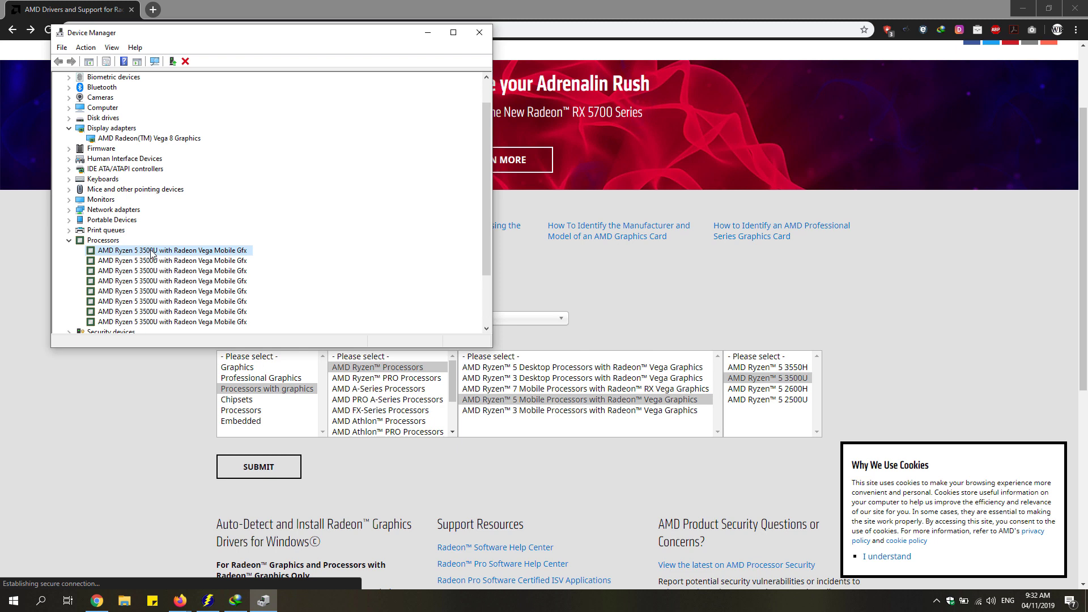
mouse_move(442, 39)
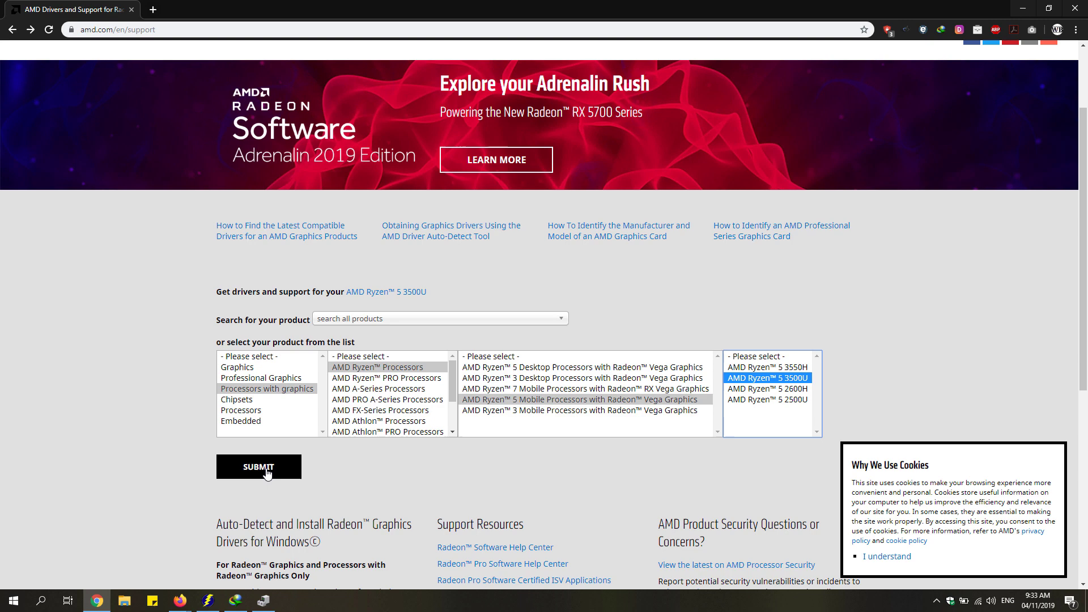
Step: Open the Ryzen 5 3500U driver page and scroll to the Windows 10 64-bit Radeon Software downloads
click(259, 467)
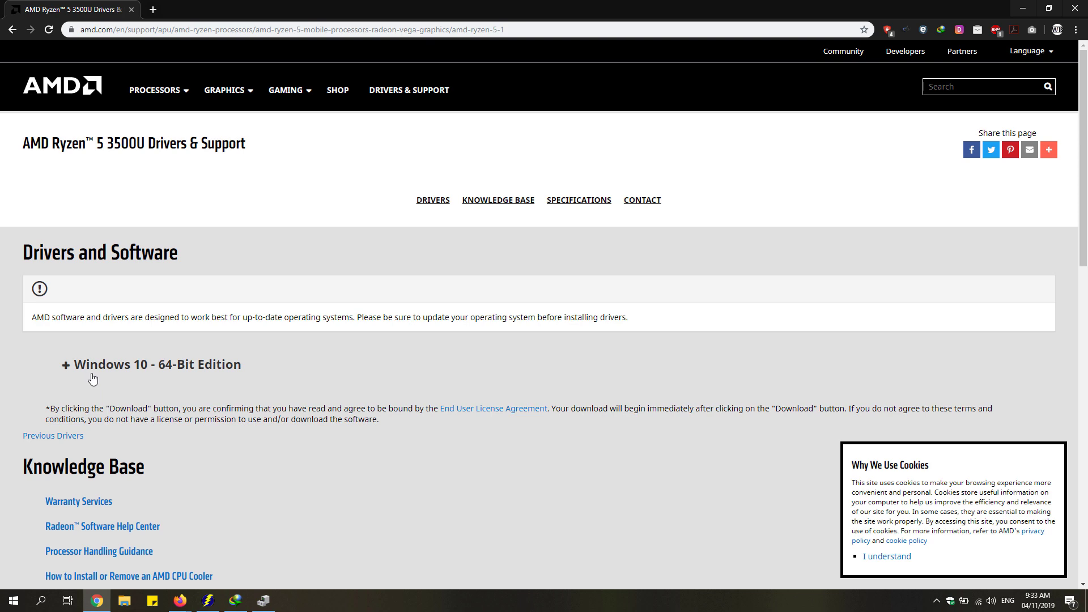
scroll(down, 3)
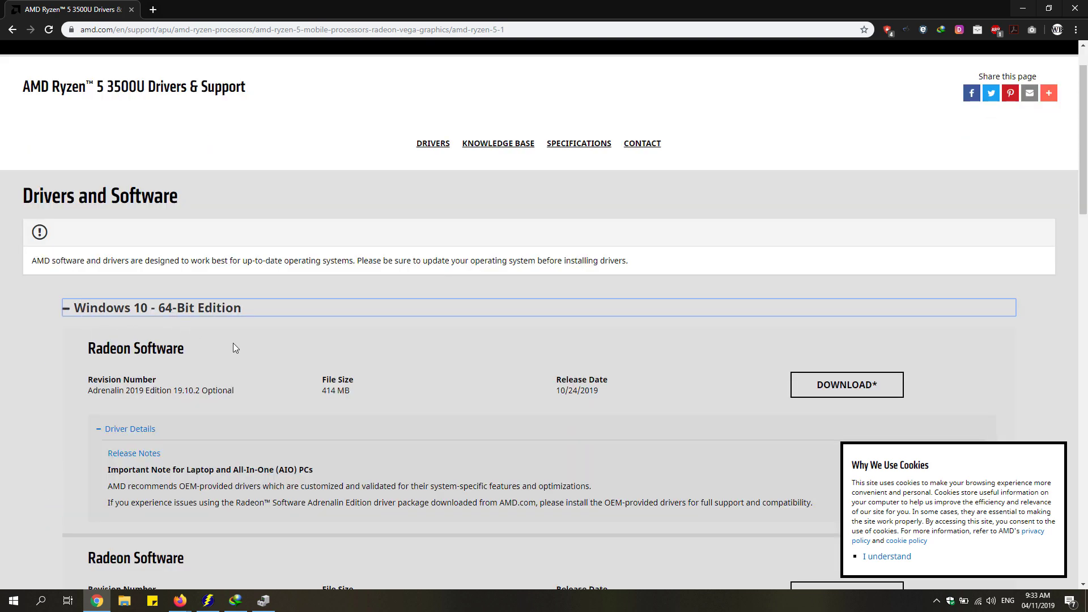
scroll(down, 3)
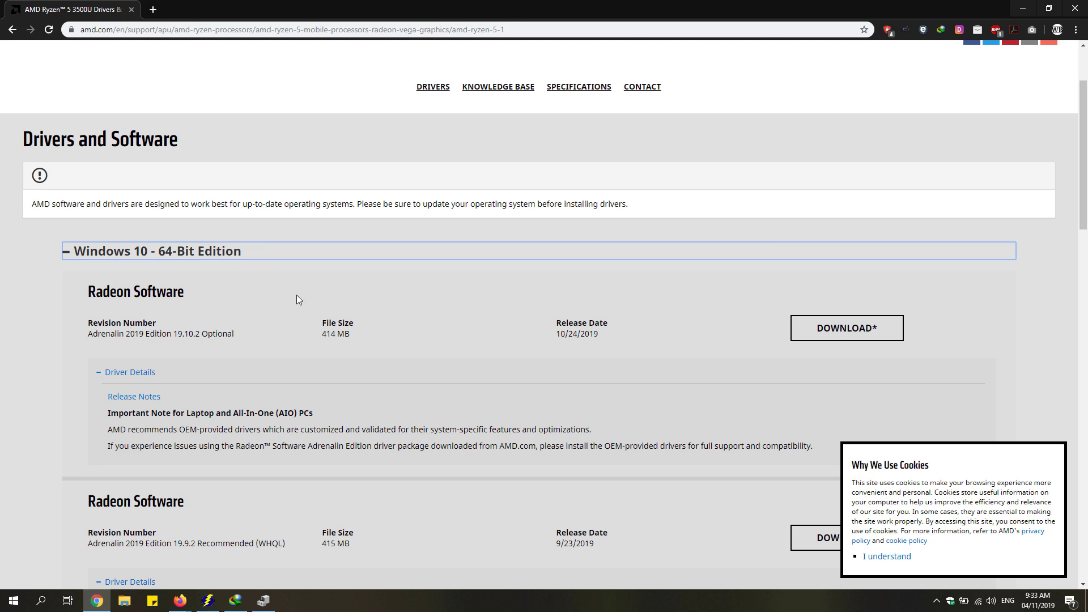
scroll(down, 3)
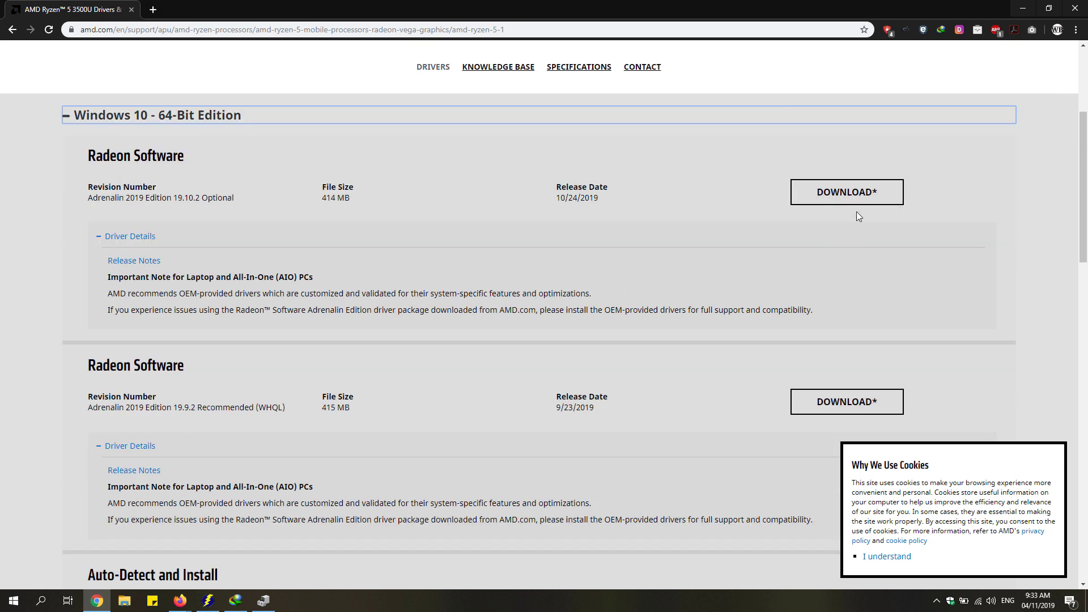
mouse_move(895, 192)
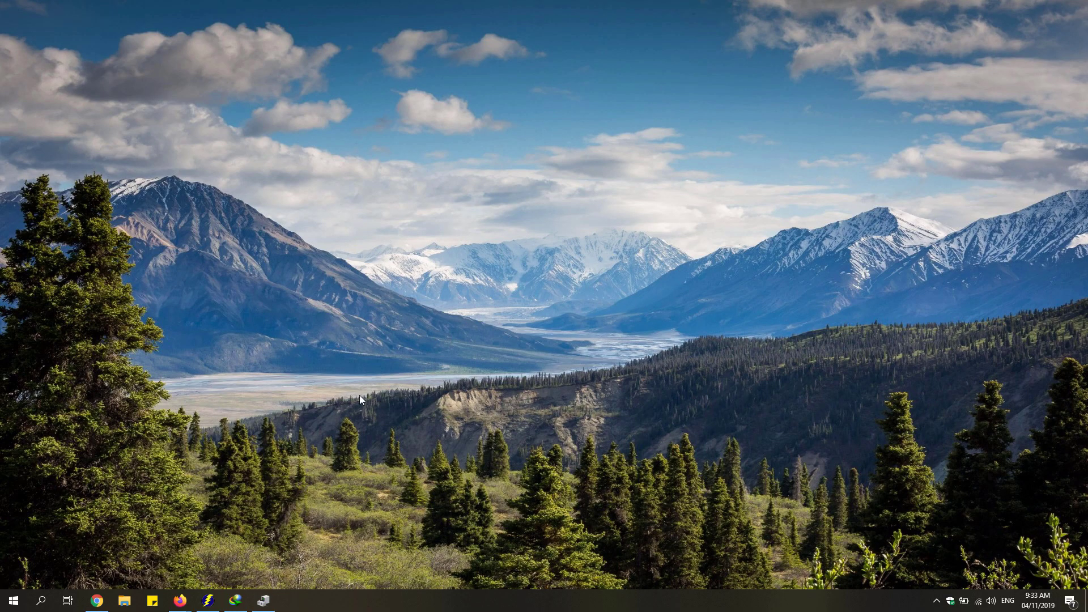
mouse_move(293, 547)
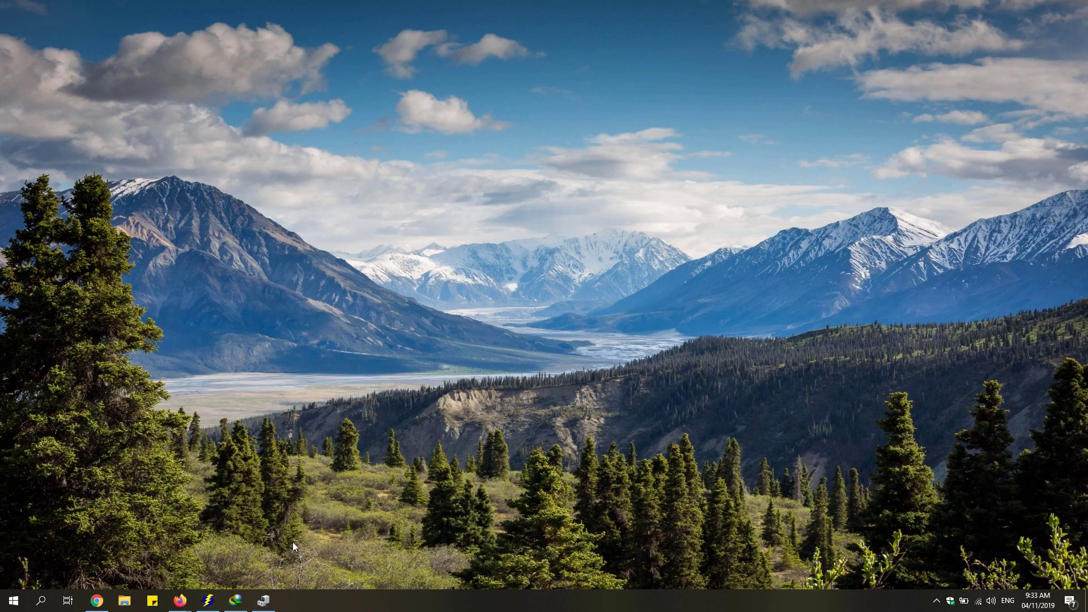
Step: Launch the downloaded radeon-software-adrenalin package from Internet Download Manager and extract it to its default folder
click(235, 601)
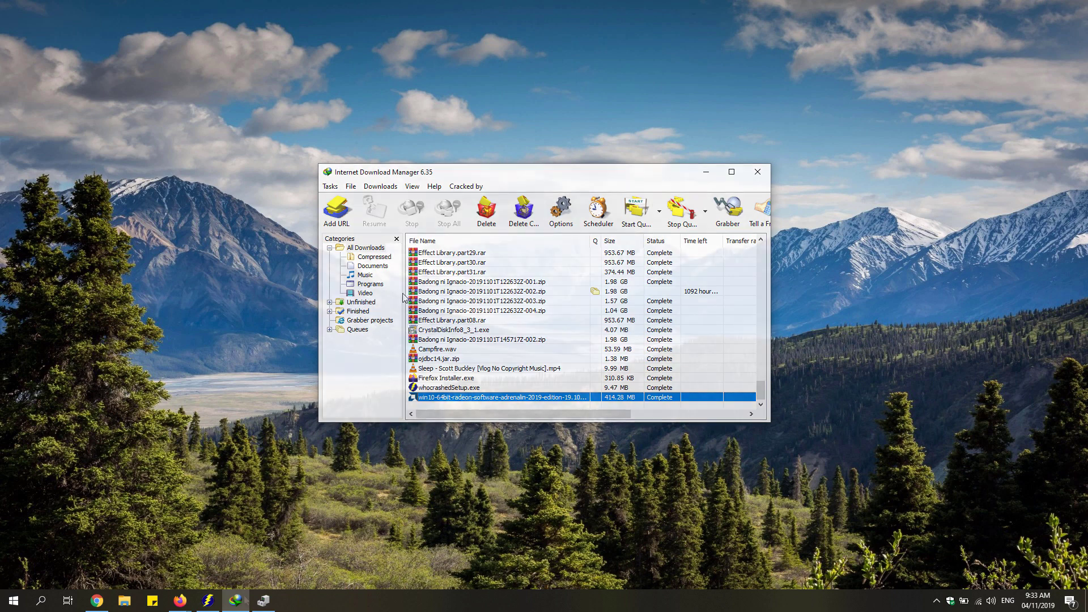
double_click(501, 397)
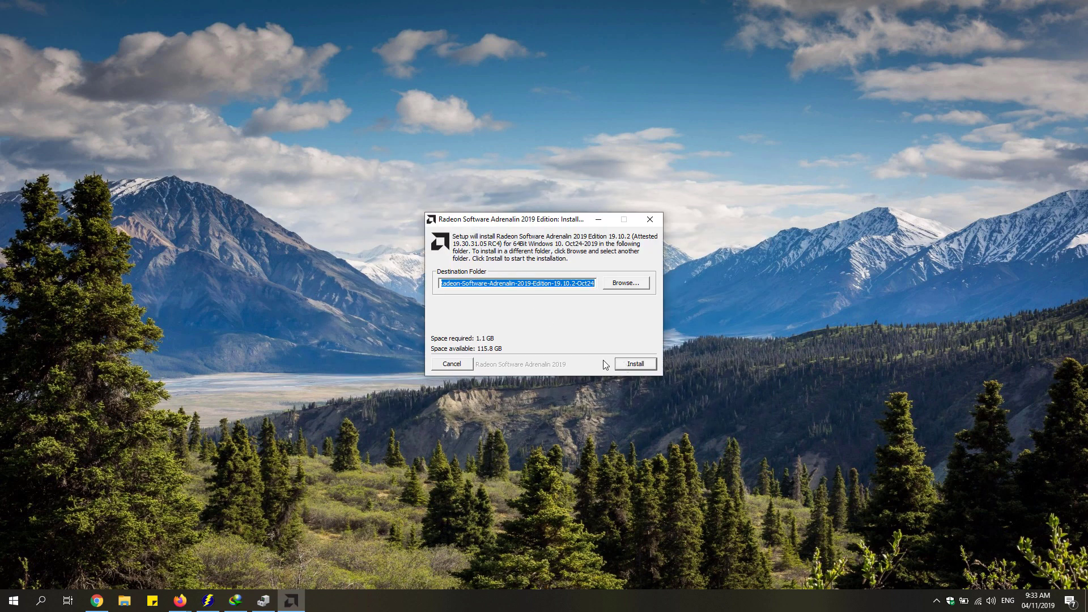
click(634, 364)
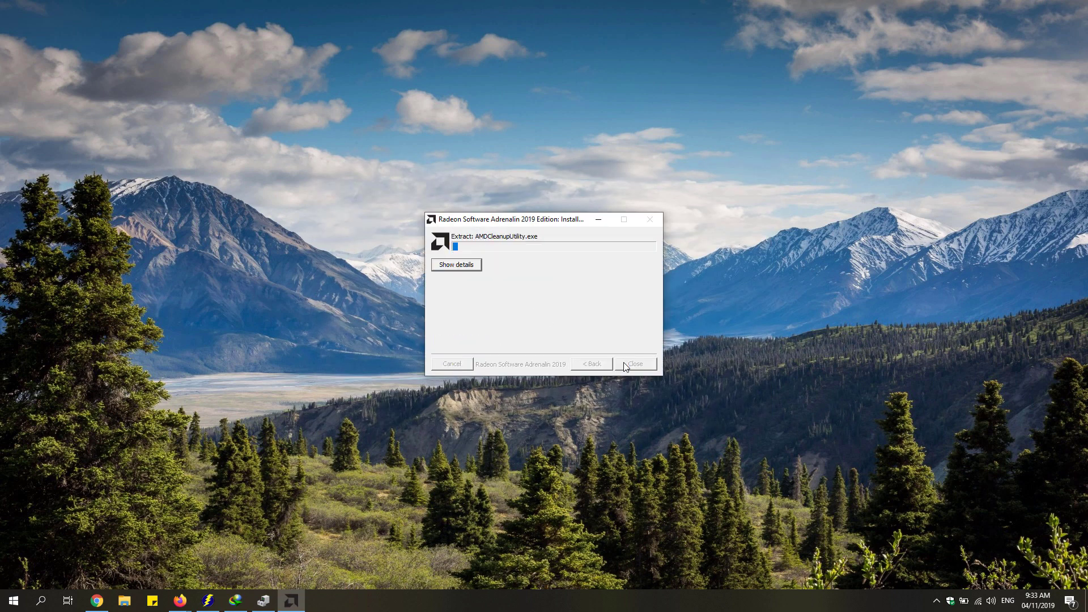
click(455, 265)
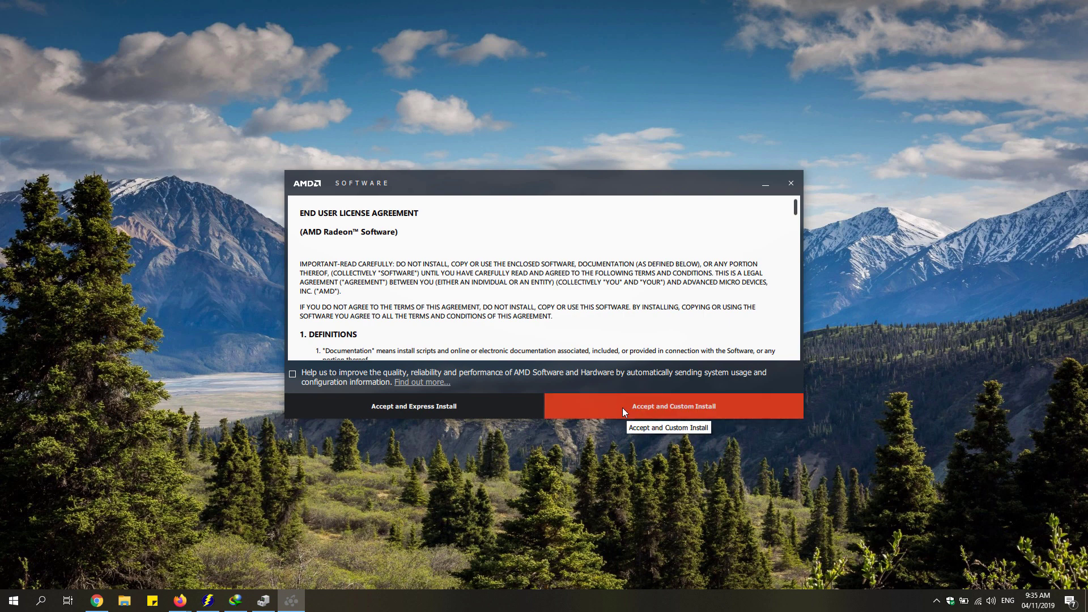
Step: Accept the license with Custom Install and pick the Adrenalin 19.10.2 driver to install
click(672, 406)
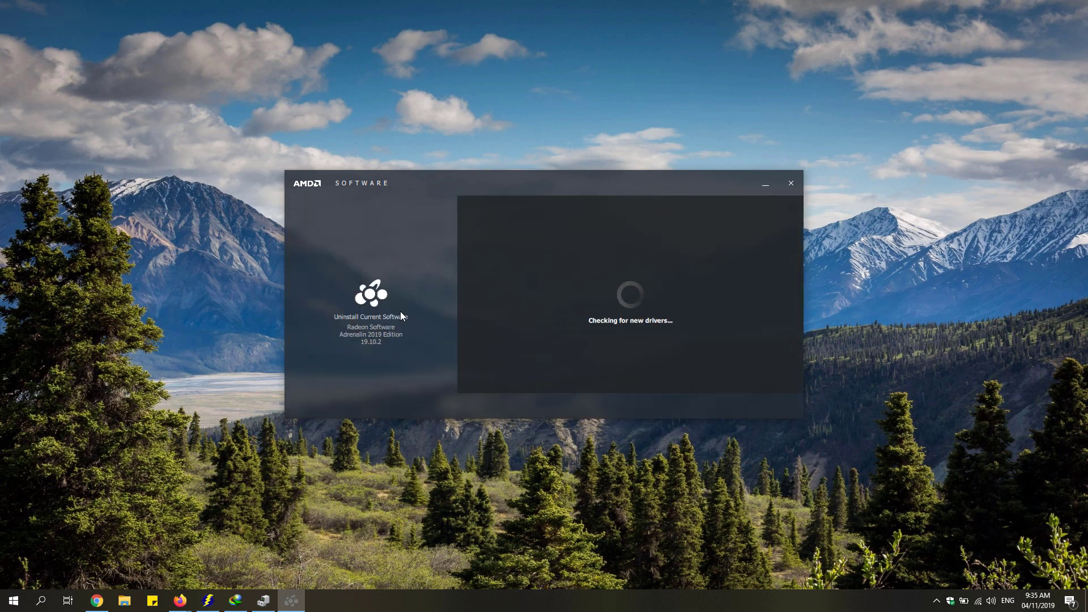
mouse_move(585, 303)
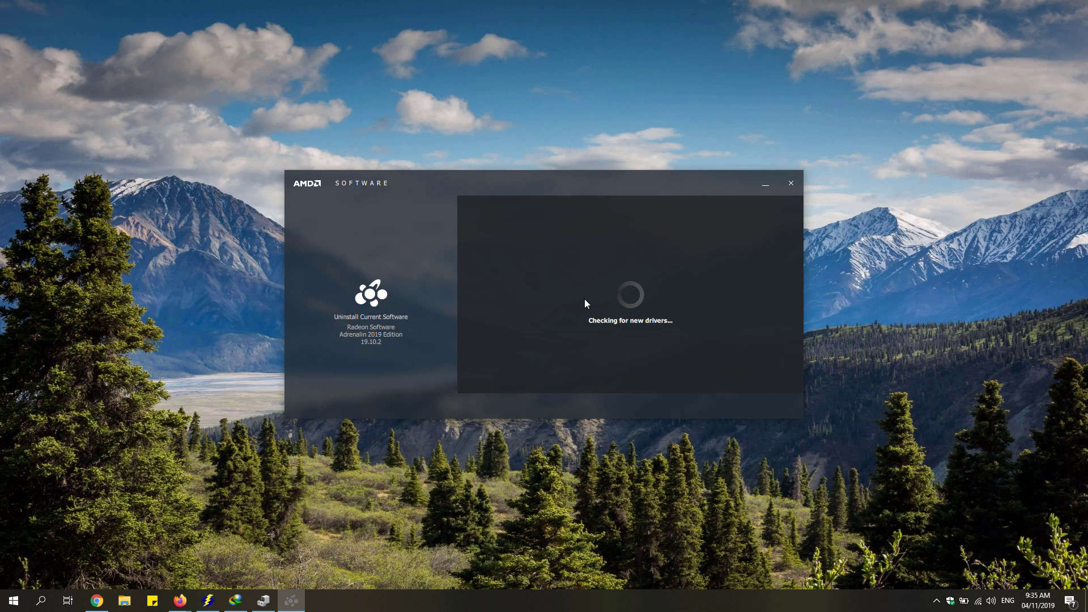
mouse_move(603, 312)
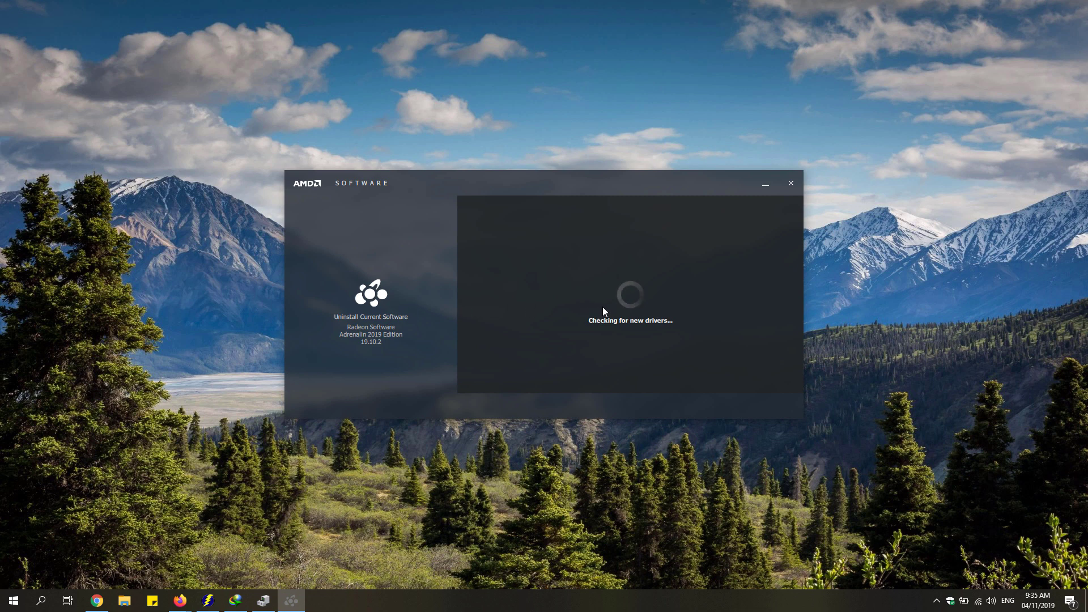
mouse_move(606, 309)
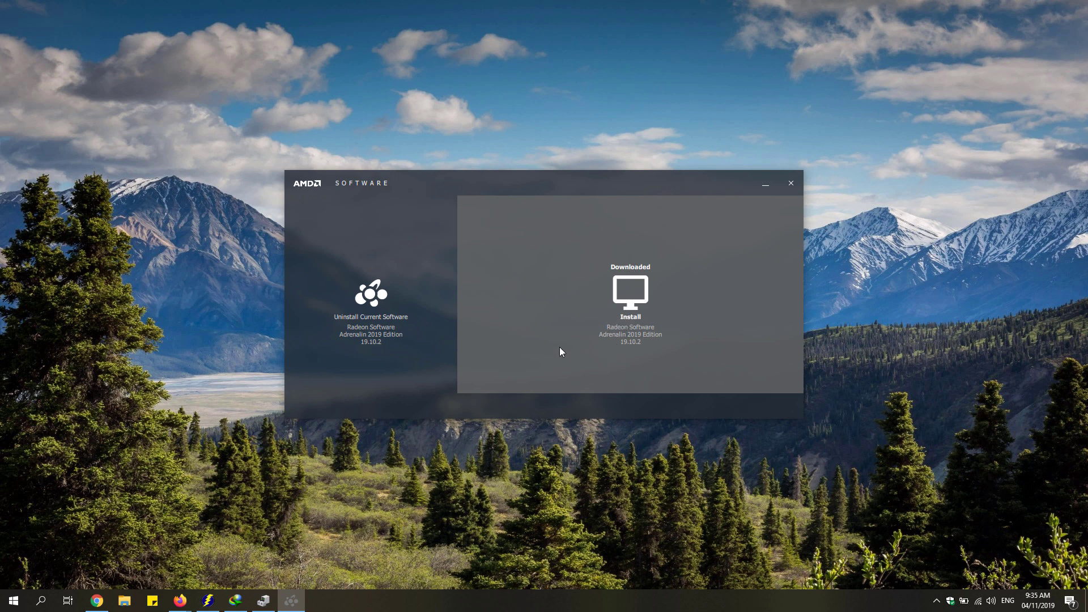
mouse_move(647, 326)
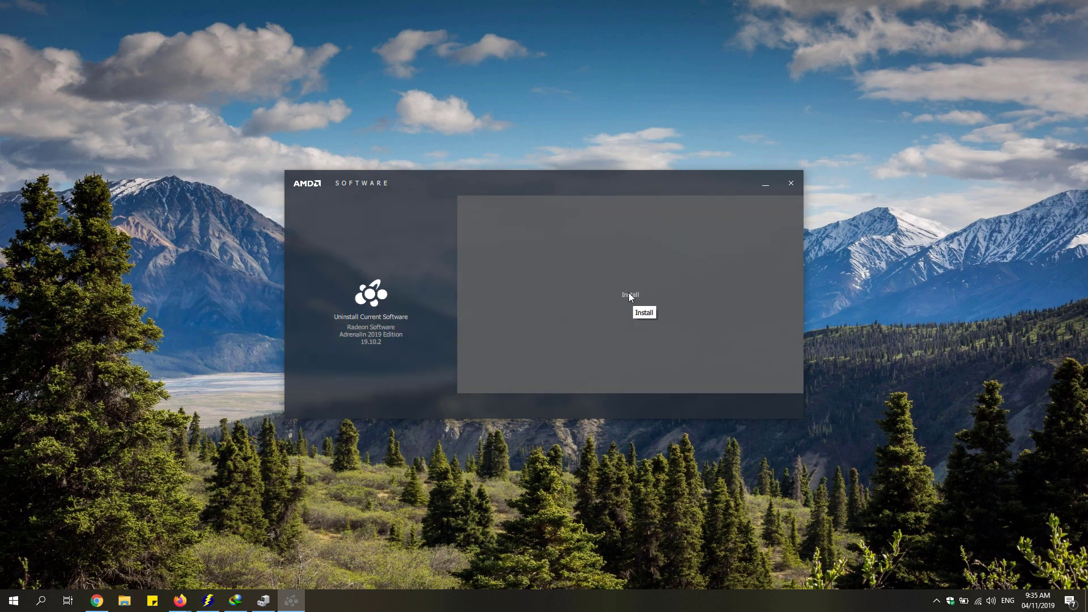
click(629, 294)
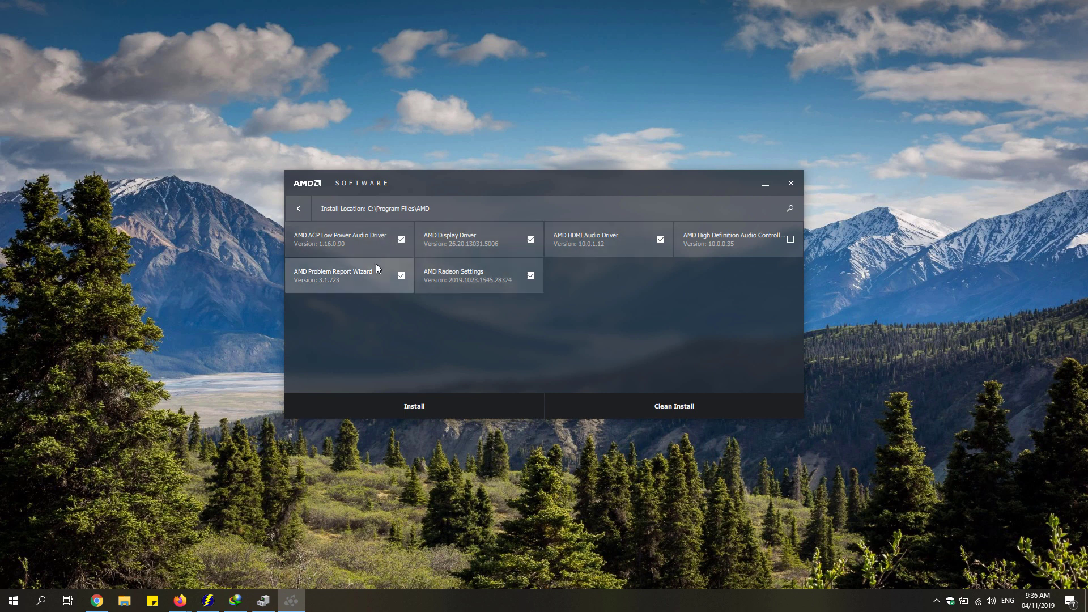
mouse_move(618, 420)
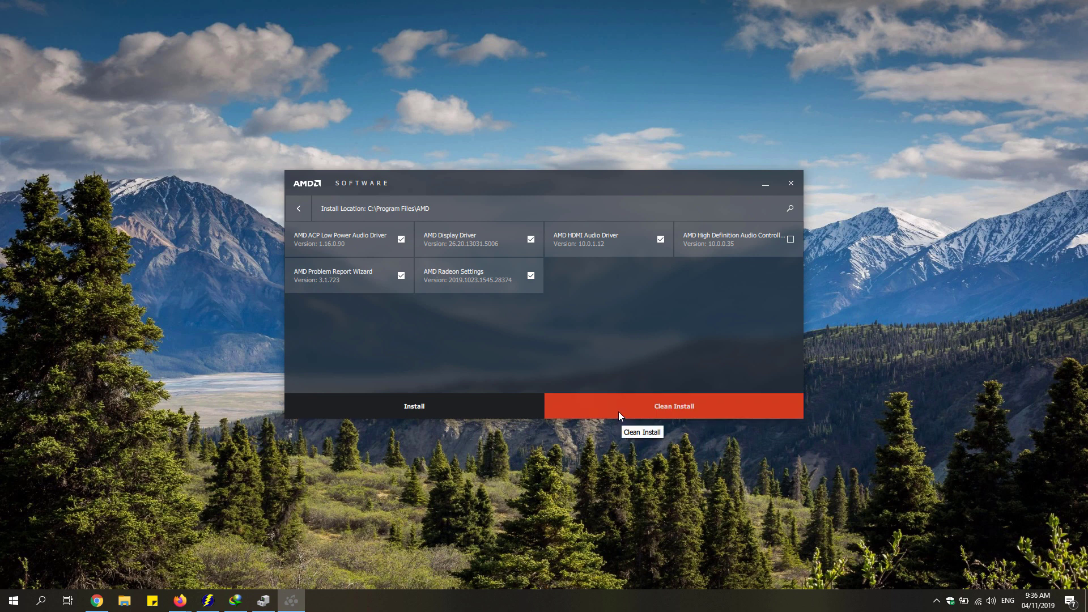
mouse_move(622, 409)
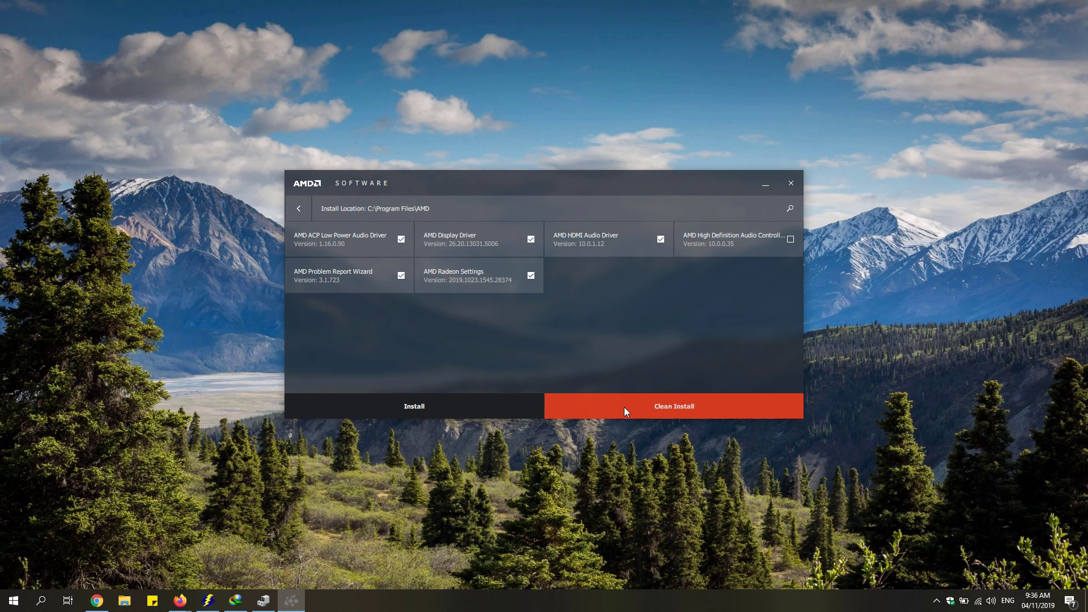
Step: Start a Clean Install of the checked AMD driver components
click(674, 406)
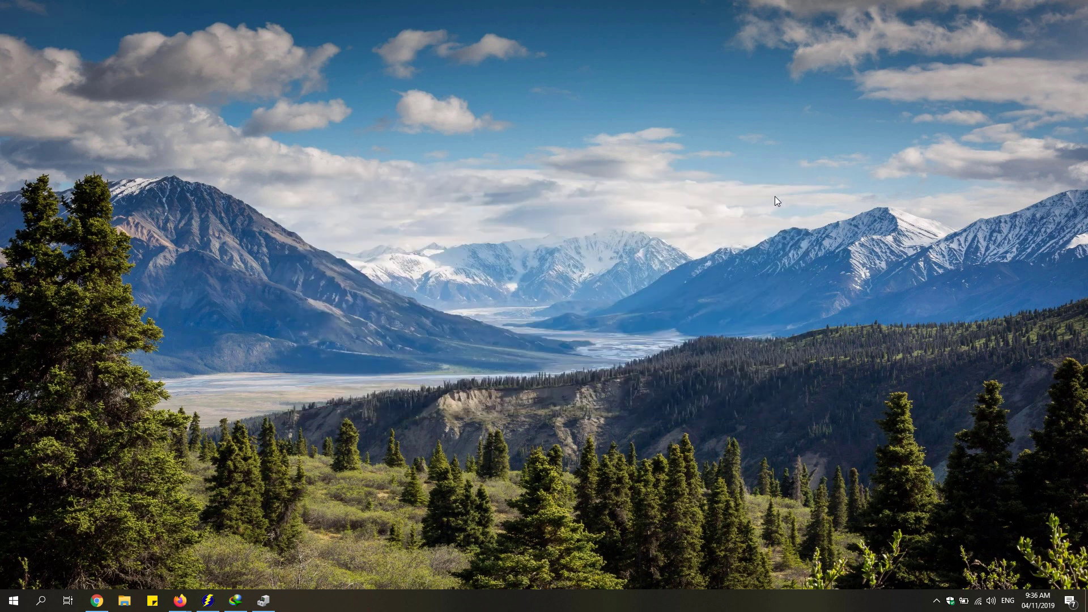
mouse_move(542, 302)
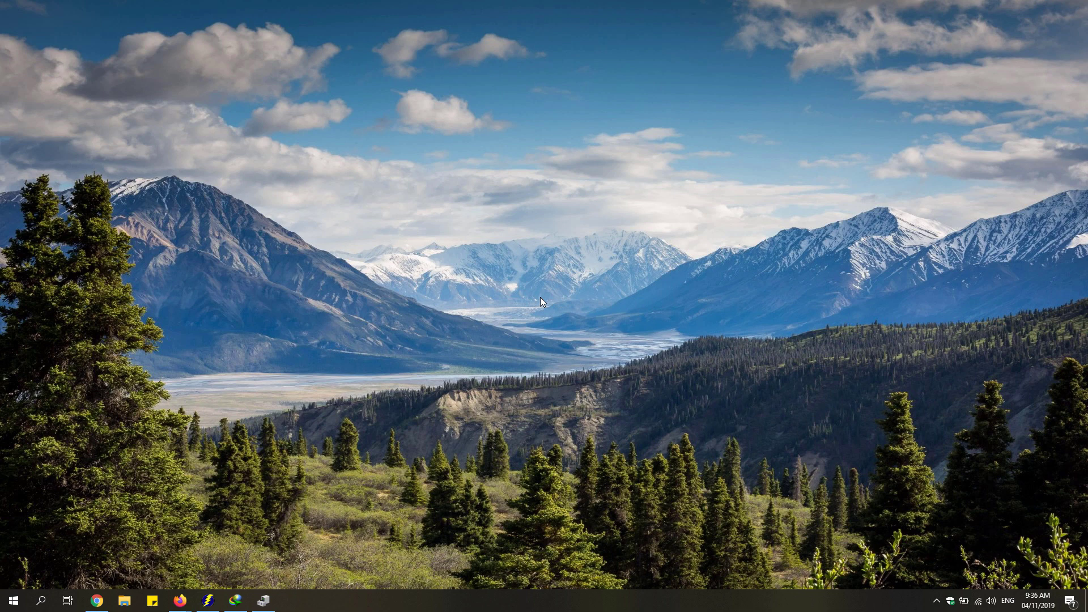
click(262, 601)
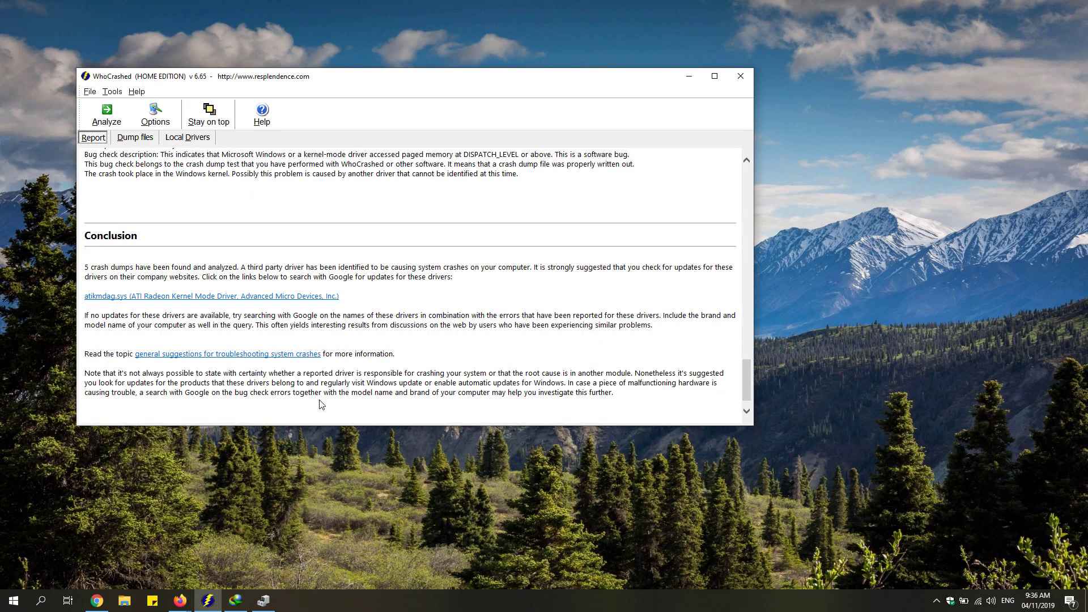
mouse_move(688, 76)
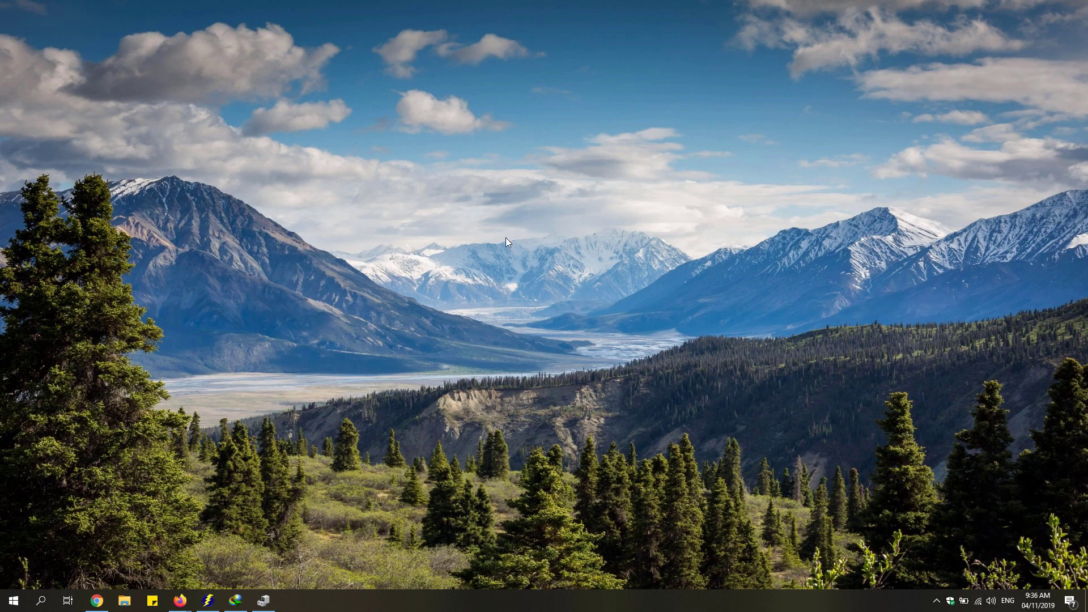
mouse_move(510, 255)
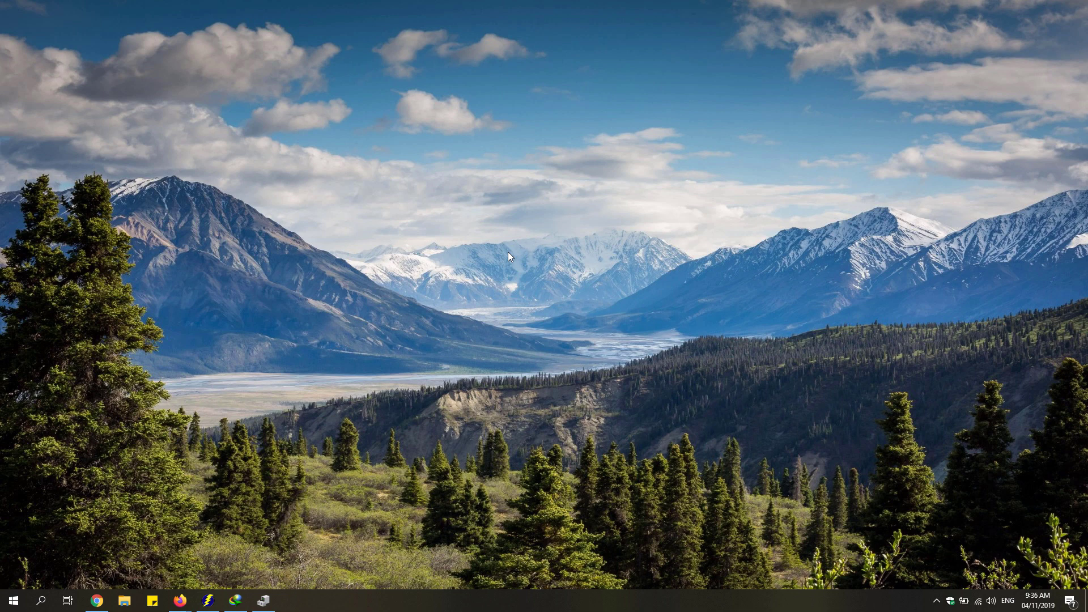
mouse_move(405, 315)
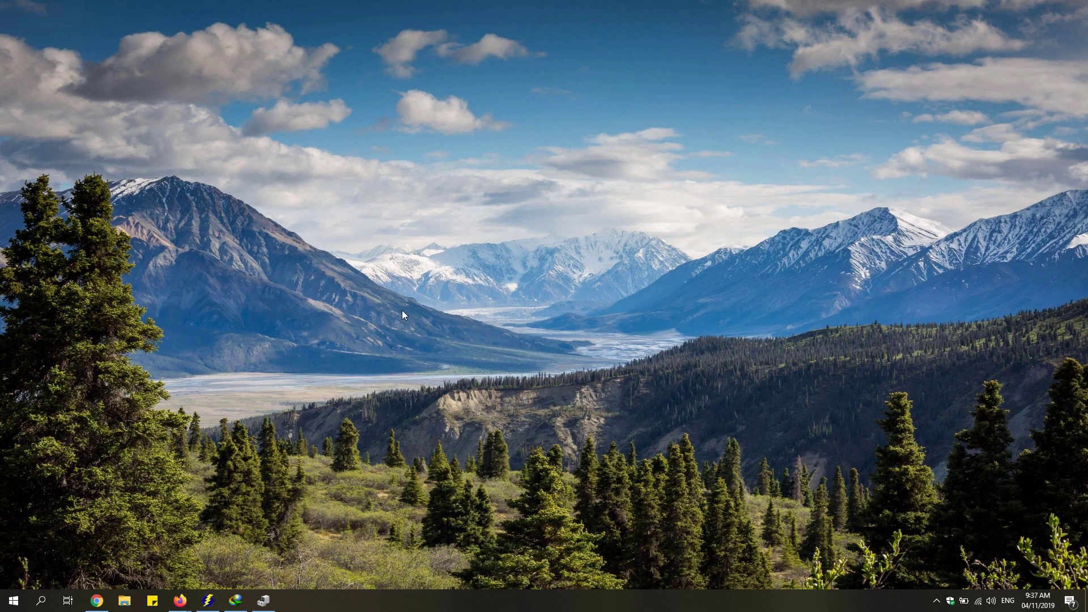
Step: Open Command Prompt (Admin) from the Start context menu and enter sfc /scannow
right_click(13, 601)
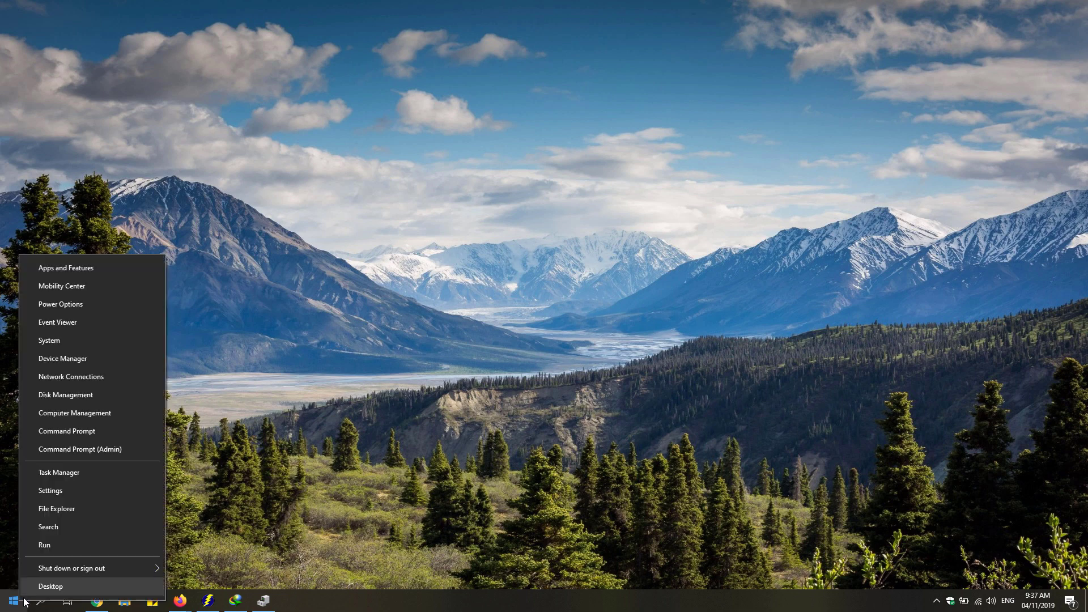
mouse_move(87, 449)
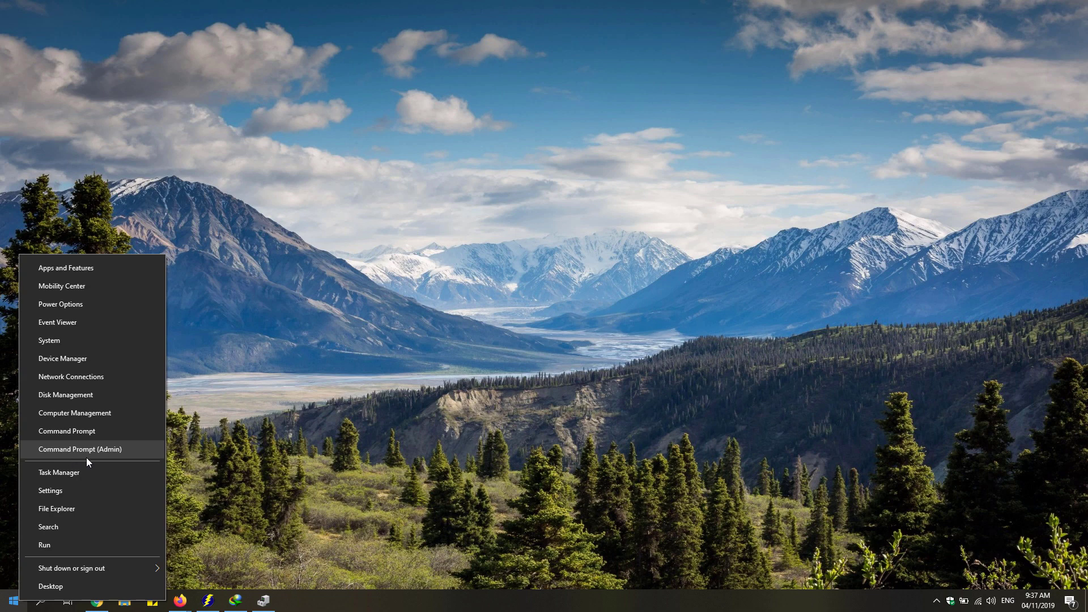
click(80, 449)
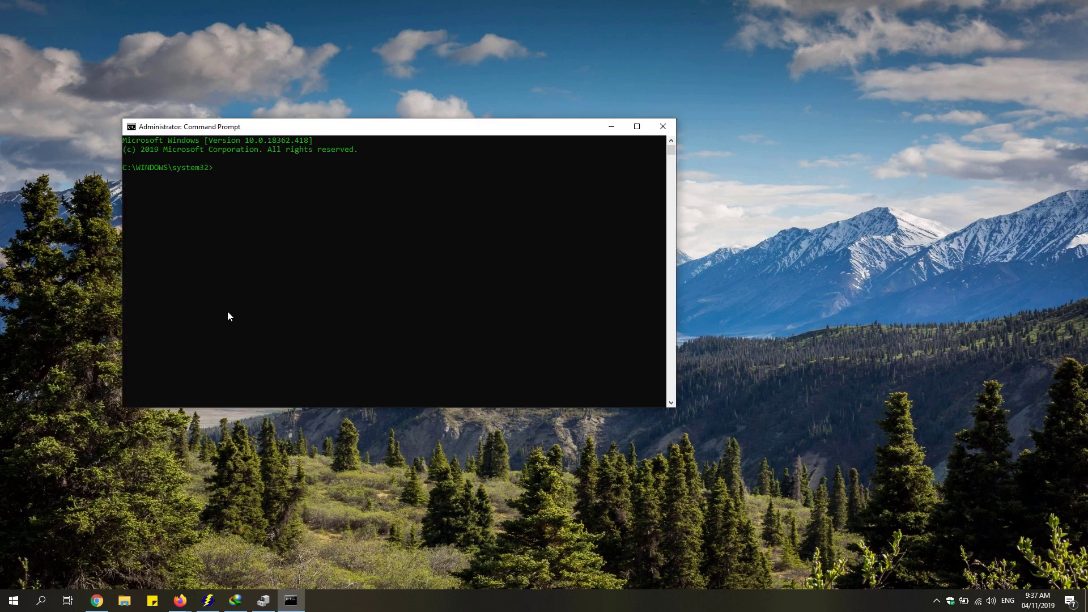
text(sfc)
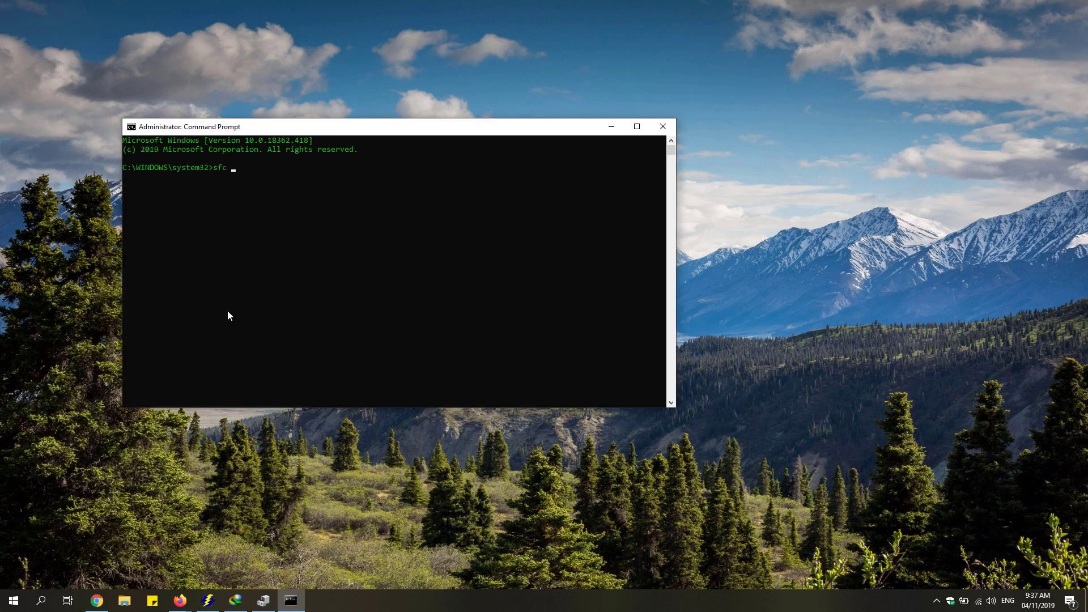
text(/sca)
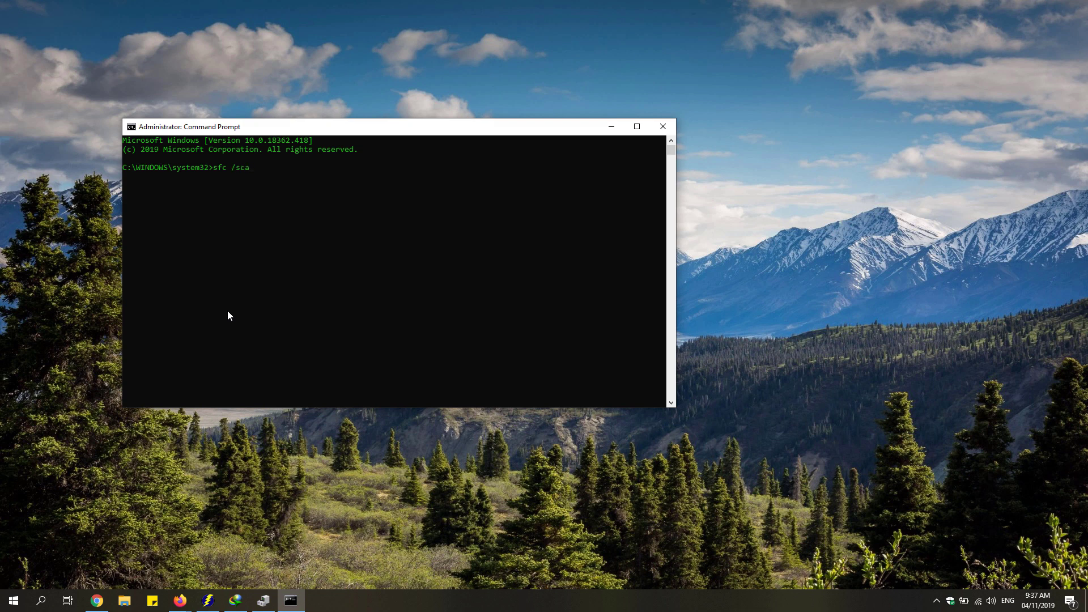
text(nnow)
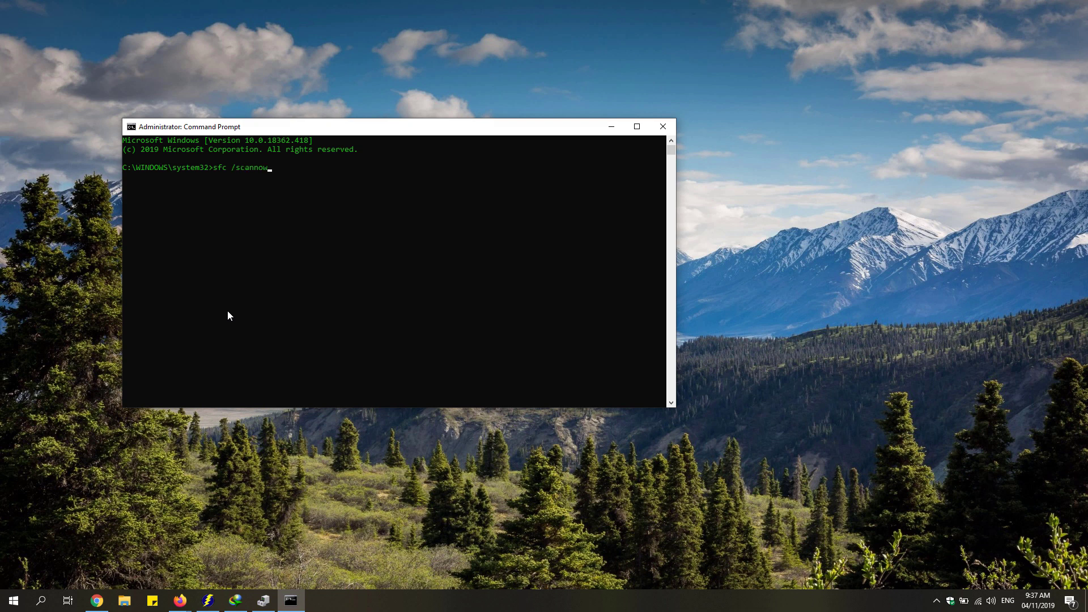